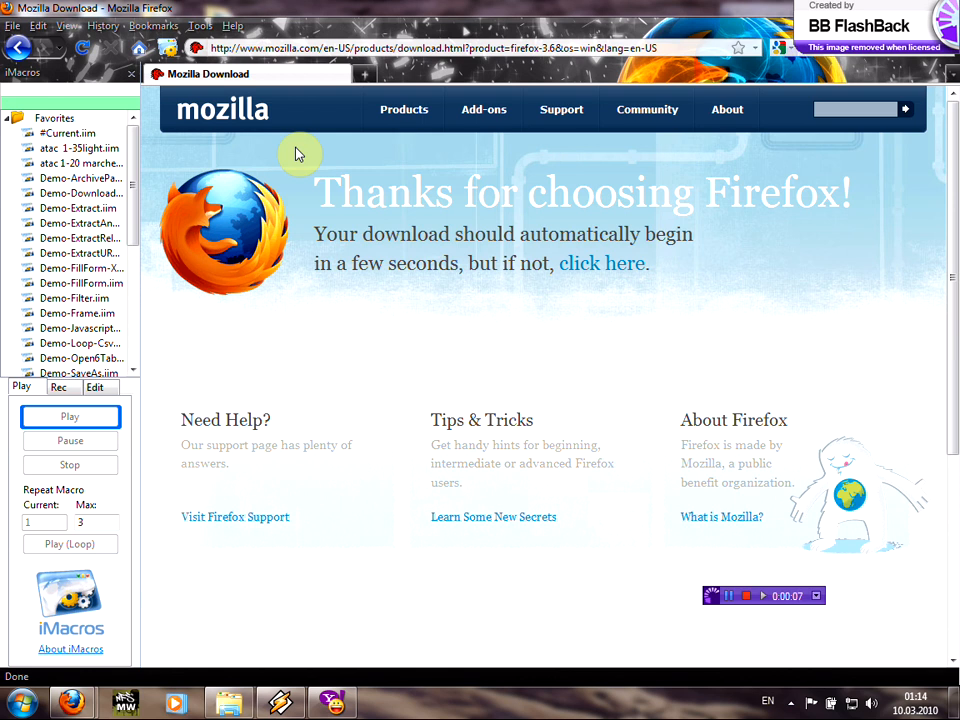
pyautogui.moveTo(47, 85)
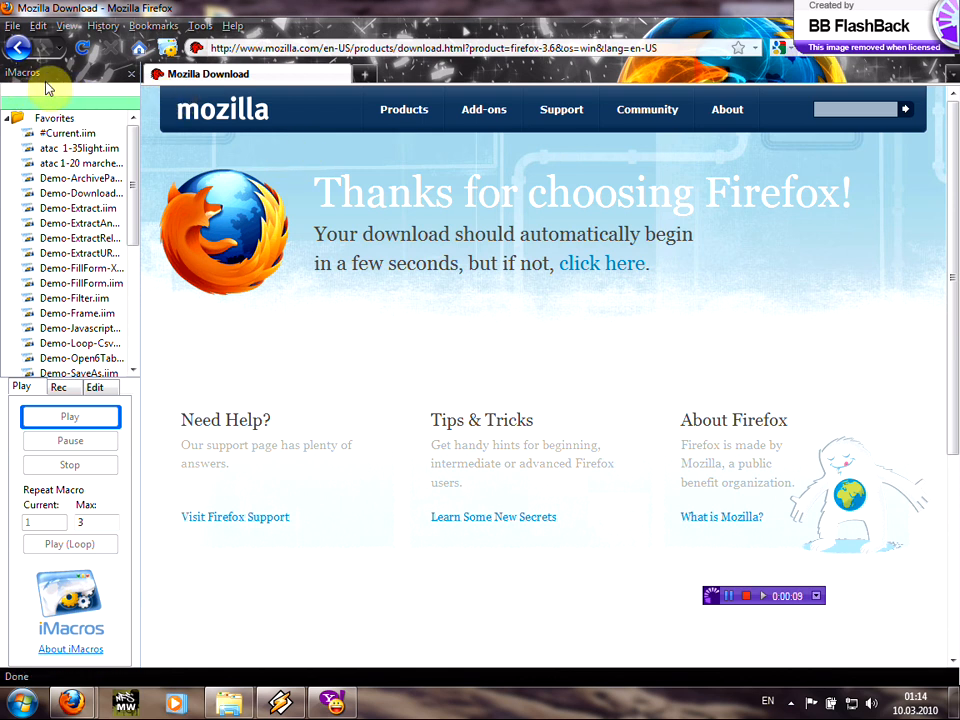
pyautogui.moveTo(100, 55)
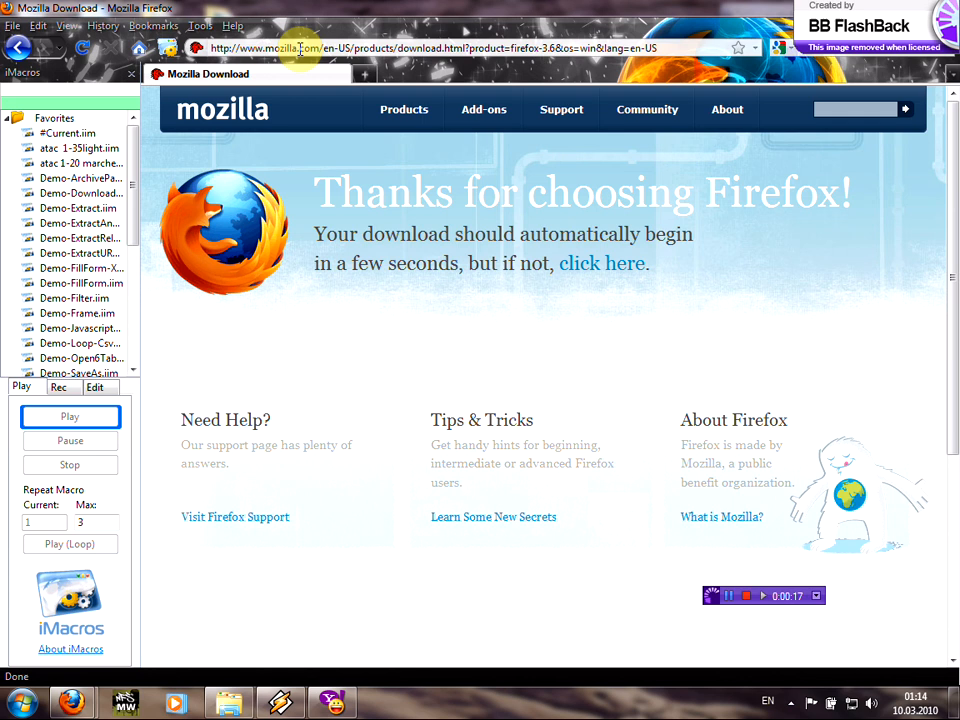
# - Enter the Mozilla Firefox personalization page address and load it
pyautogui.click(483, 109)
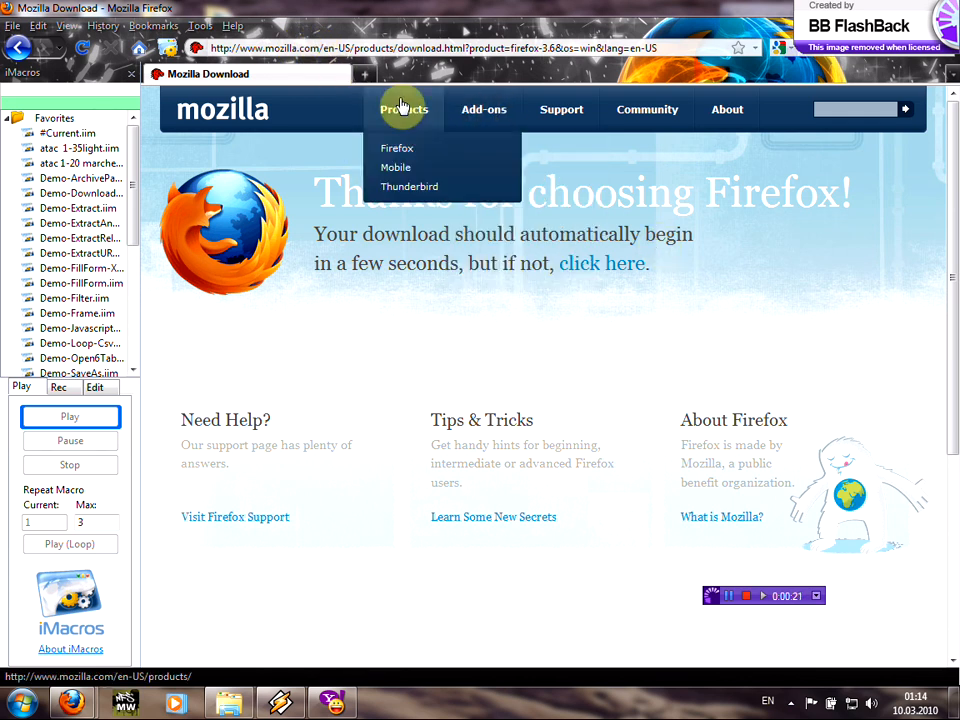
pyautogui.write('m')
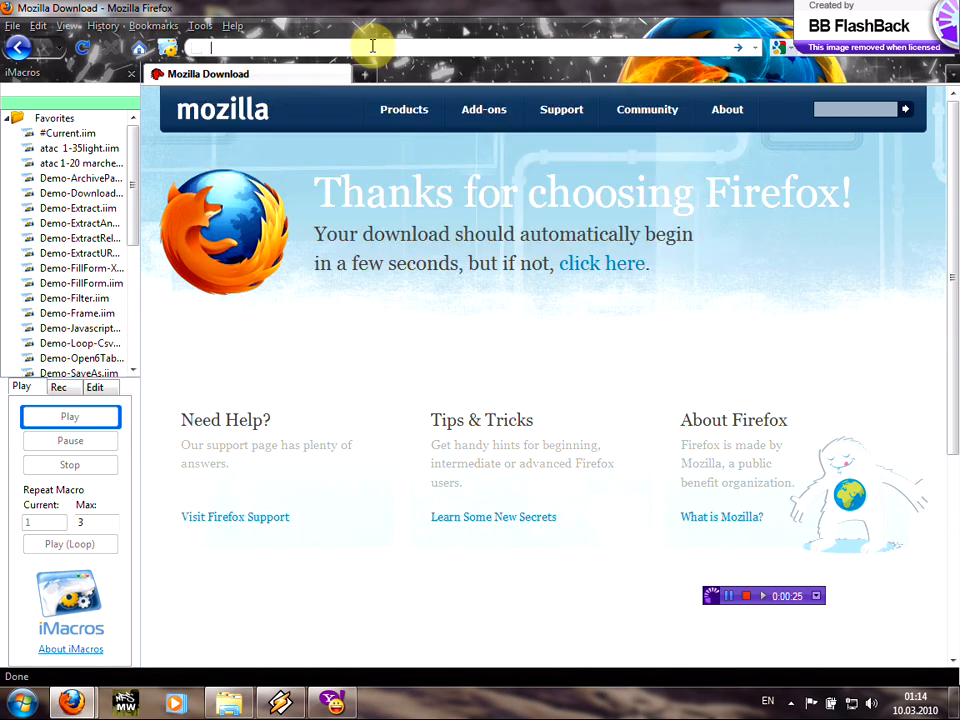
pyautogui.write('www')
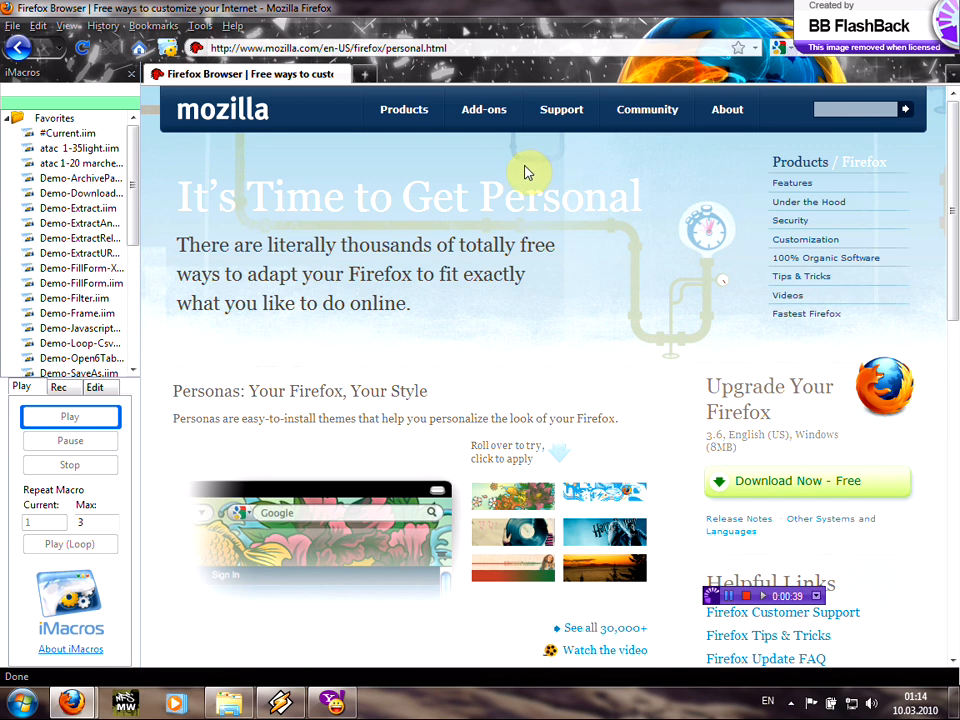
# - Search the add-ons manager for 'imacro' and show all results on the add-ons website
pyautogui.click(483, 109)
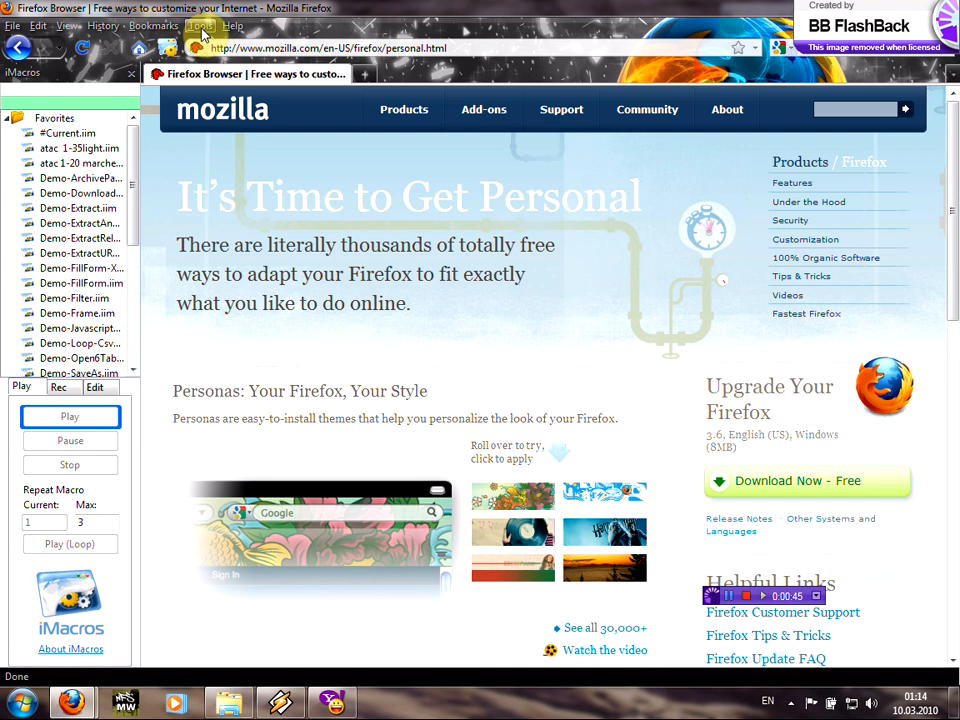
pyautogui.click(199, 26)
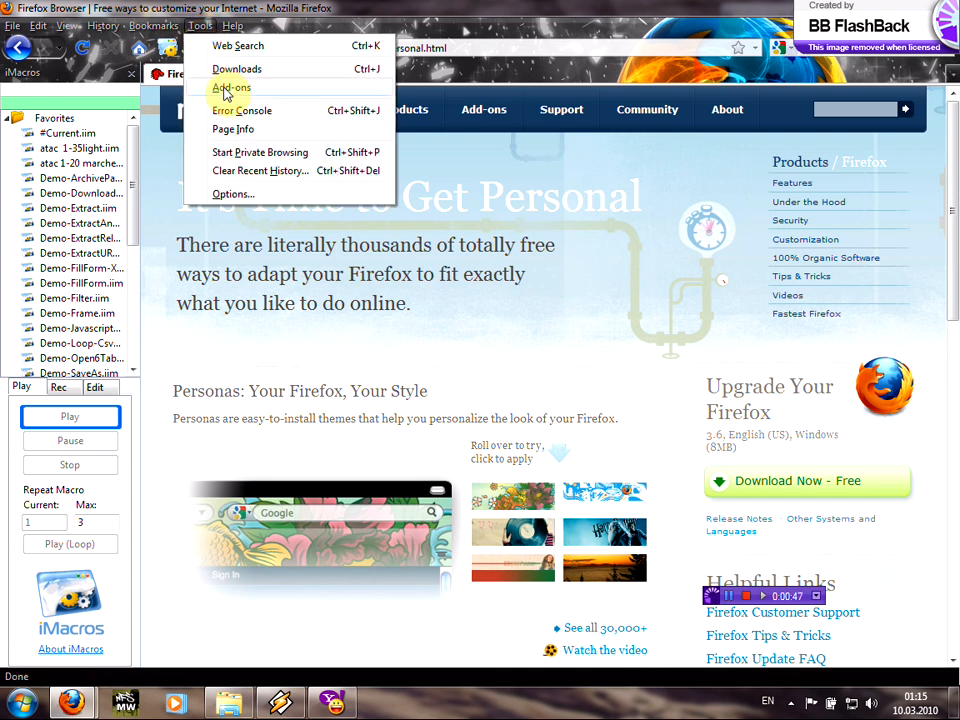
pyautogui.click(231, 88)
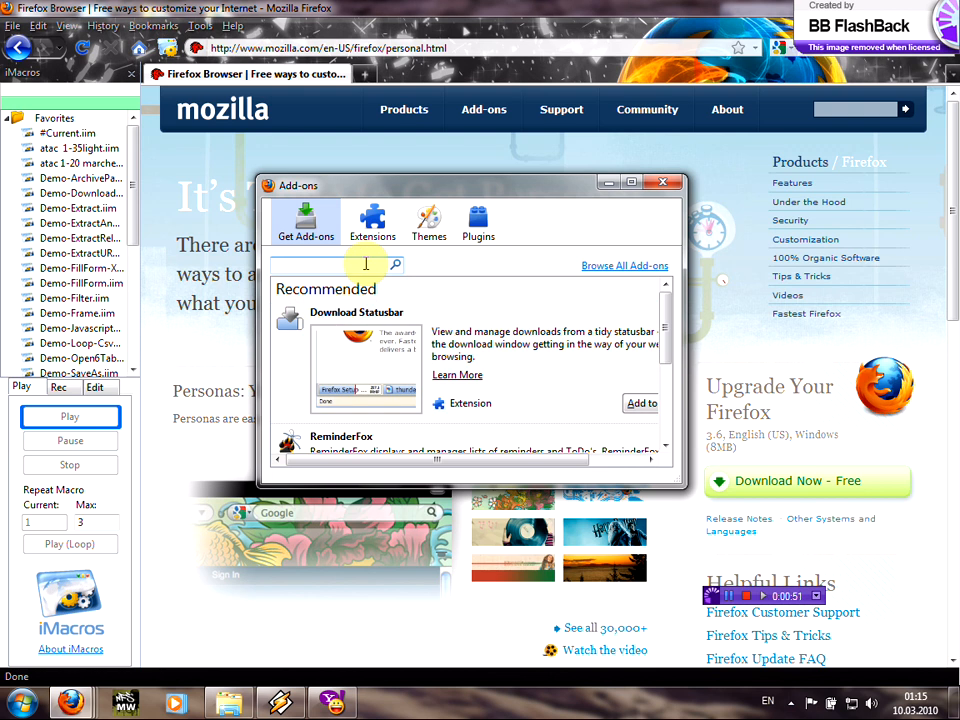
pyautogui.write('imacro')
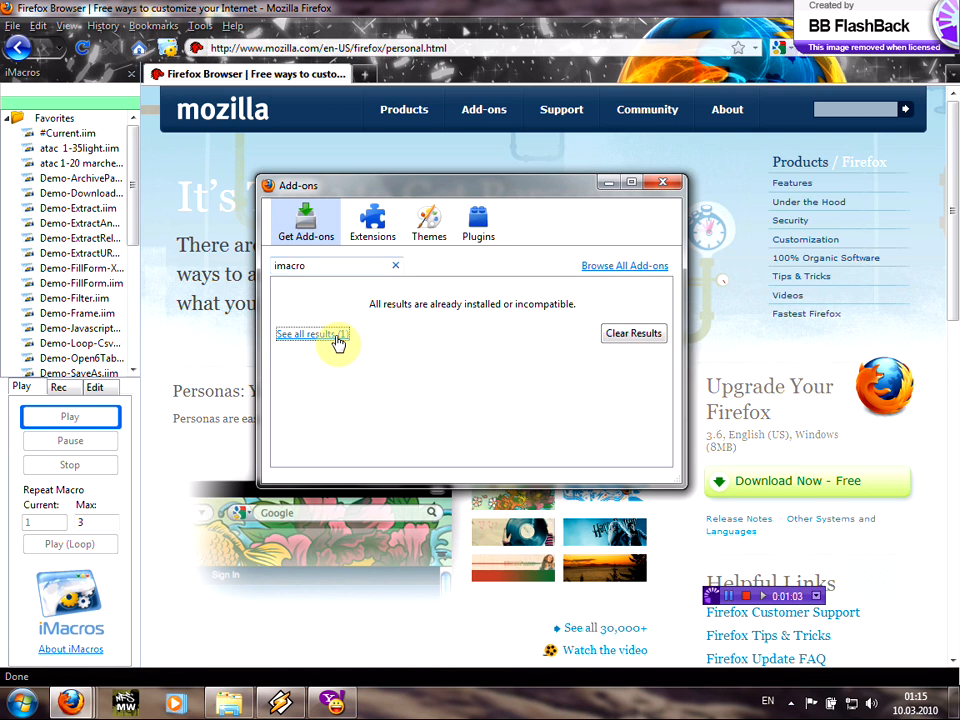
pyautogui.click(312, 334)
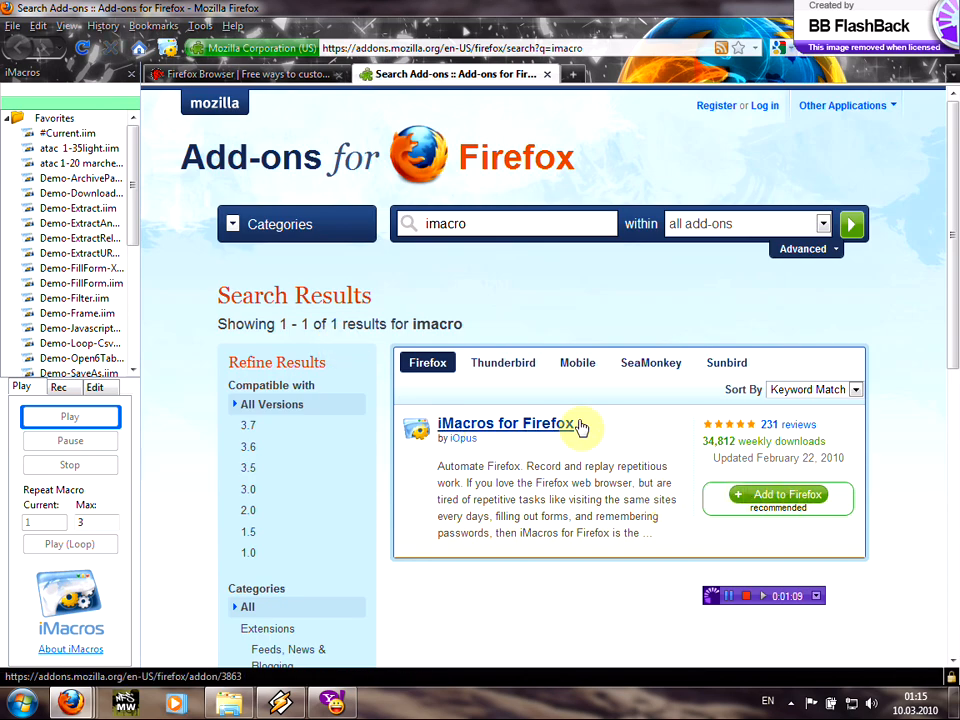
# - Start installing iMacros for Firefox, then cancel the Software Installation prompt
pyautogui.click(778, 498)
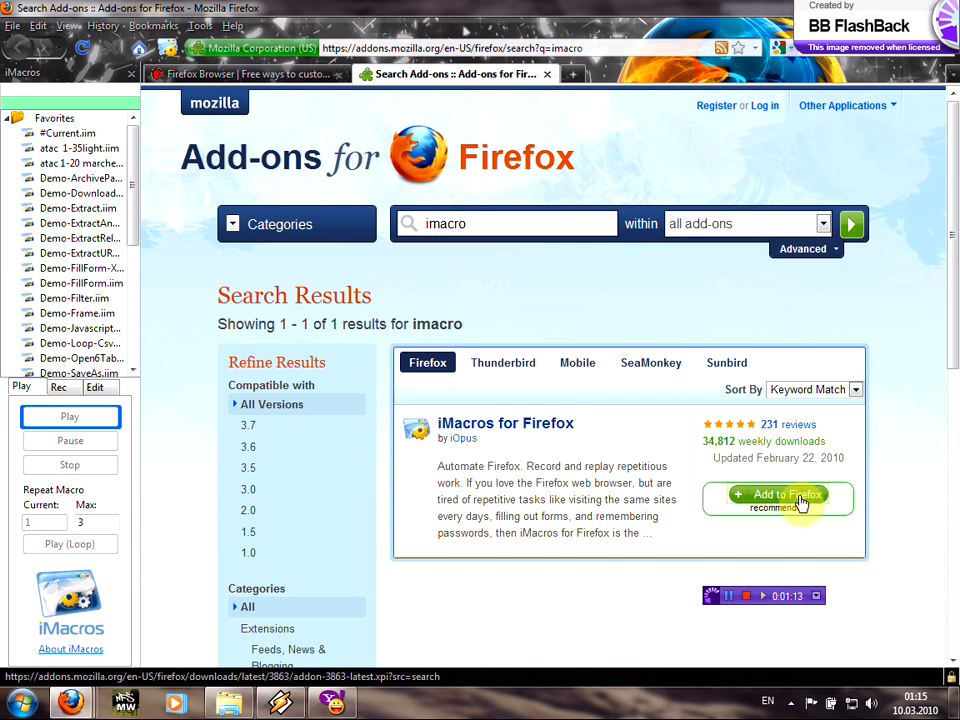
pyautogui.click(777, 499)
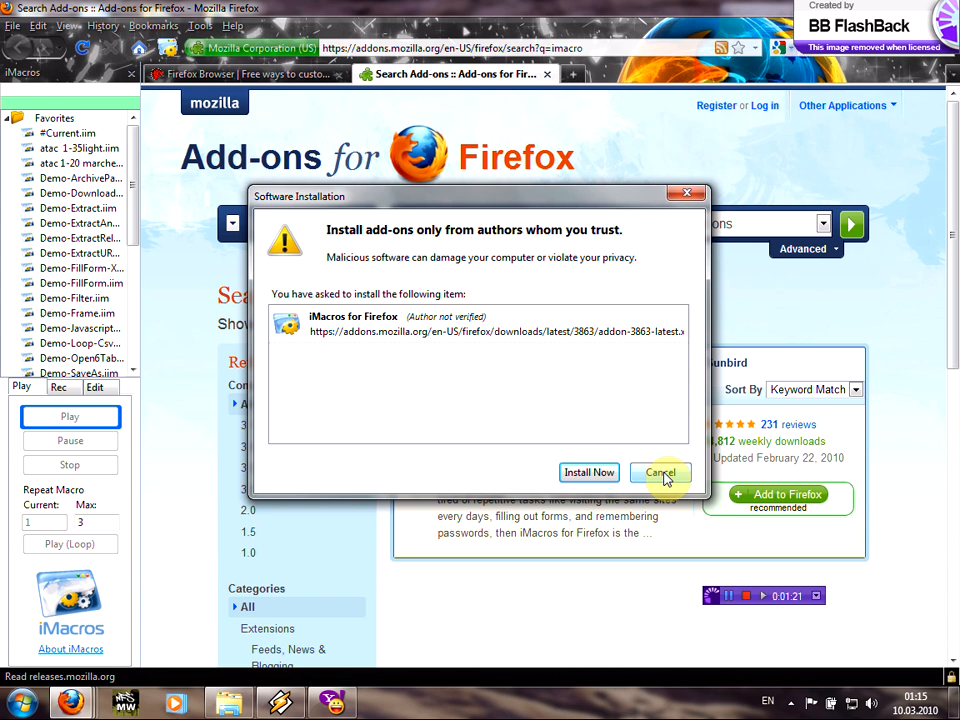
pyautogui.click(659, 472)
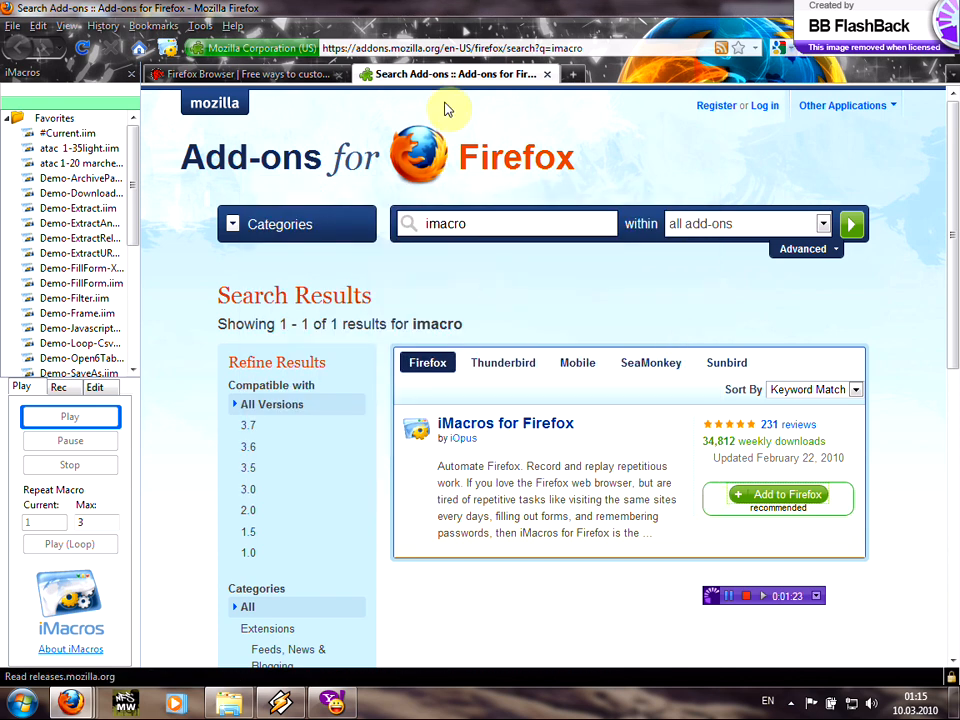
pyautogui.moveTo(456, 74)
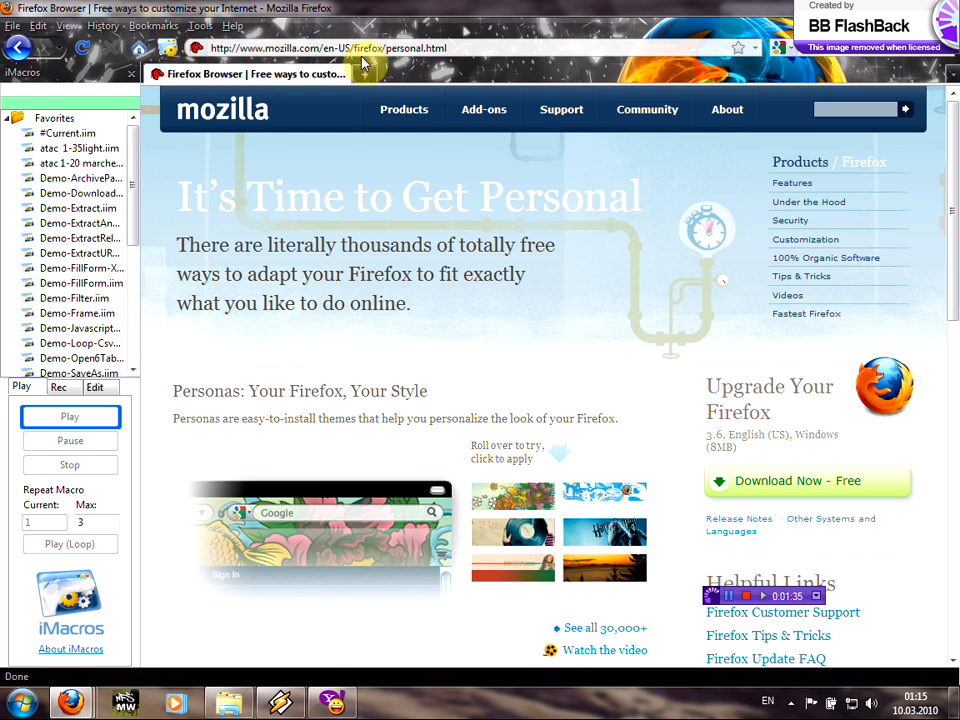
pyautogui.moveTo(370, 72)
pyautogui.write('www')
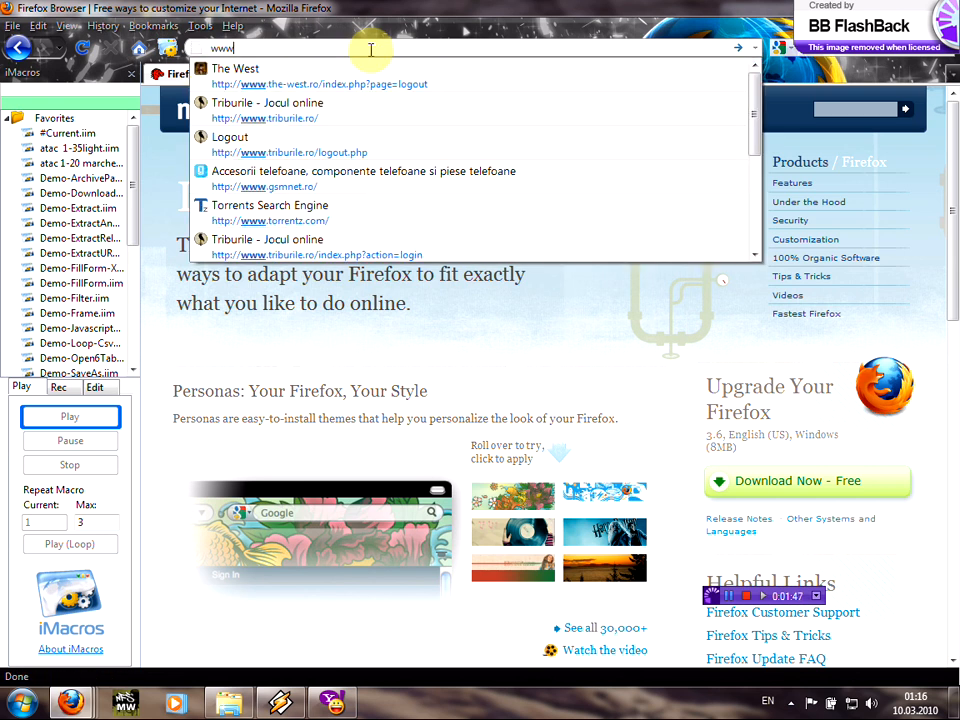
pyautogui.write('.triburile.ro/')
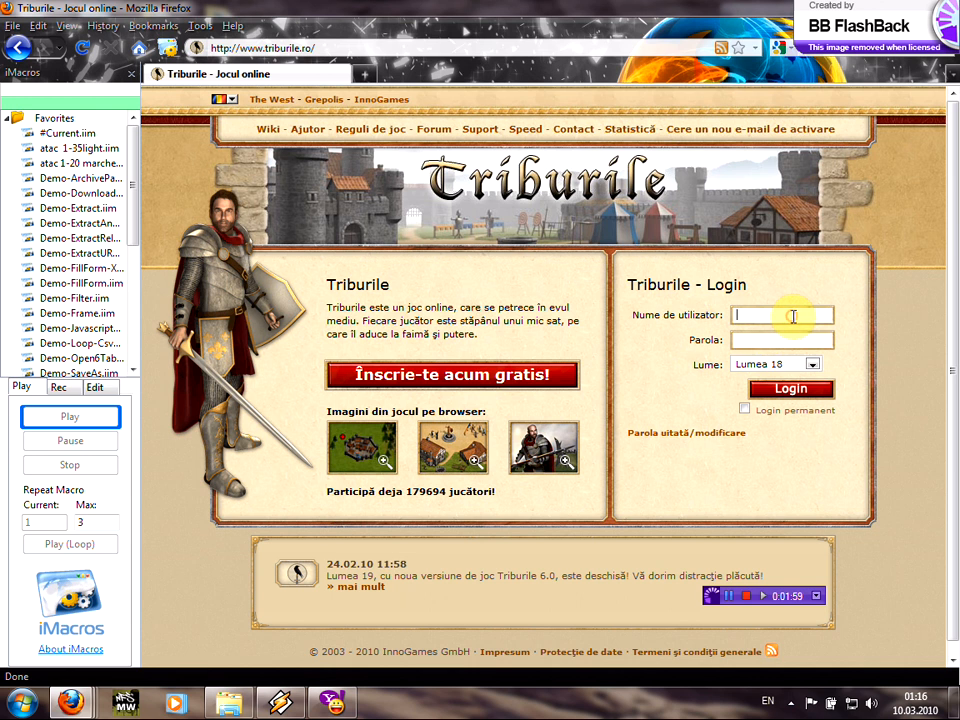
# - Enter the account credentials and log in to world Lumea 18
pyautogui.write('nstrcld')
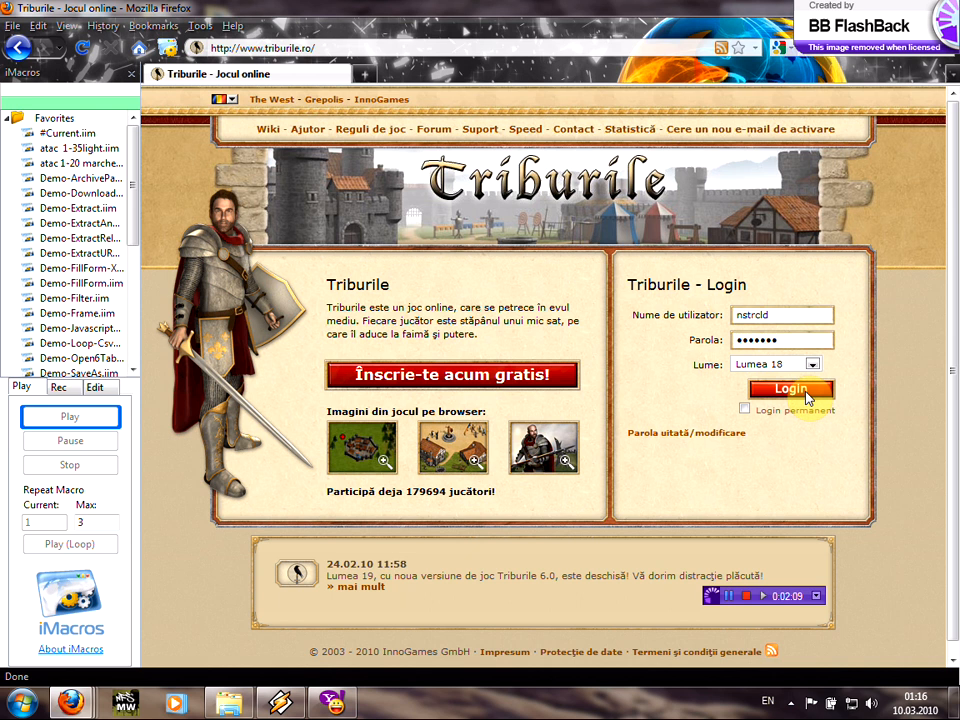
pyautogui.click(789, 388)
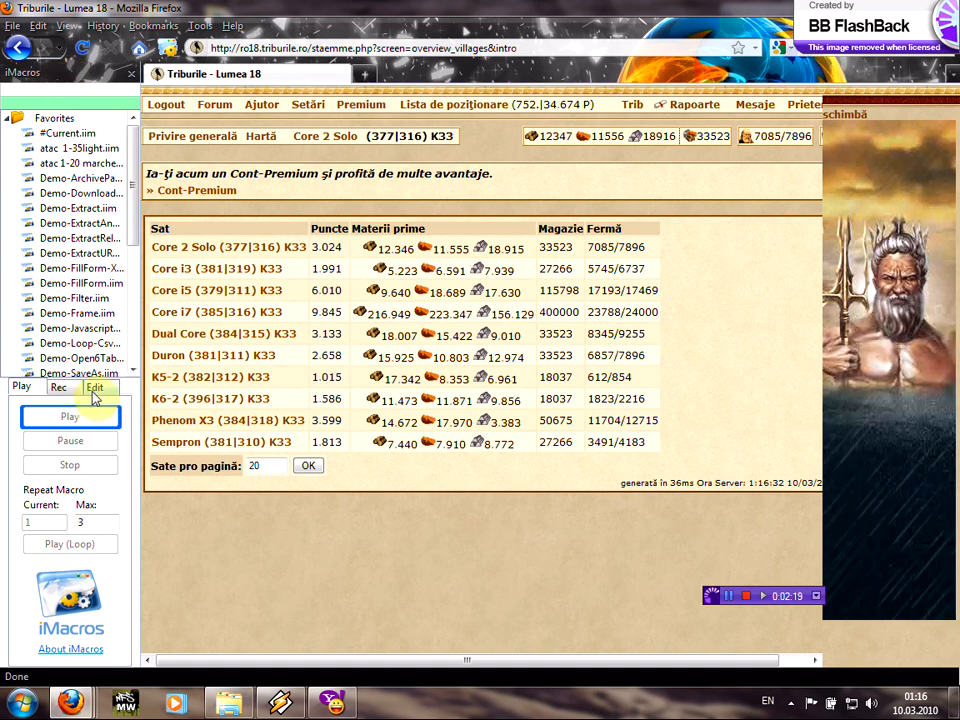
# - Set the iMacros replay speed to Fast in Options and apply it
pyautogui.click(95, 387)
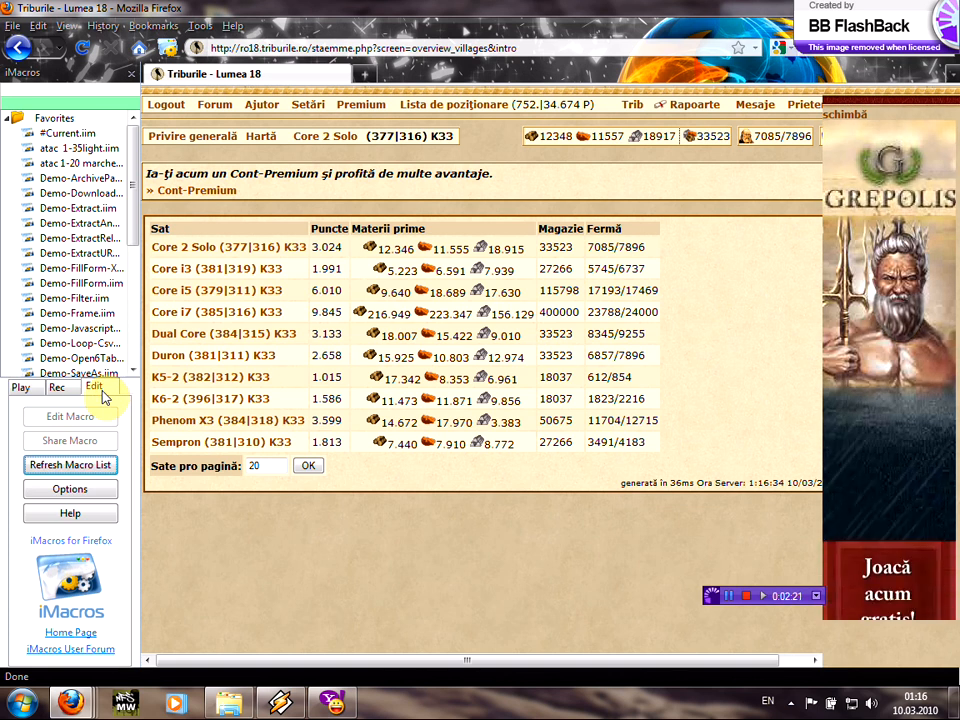
pyautogui.click(70, 489)
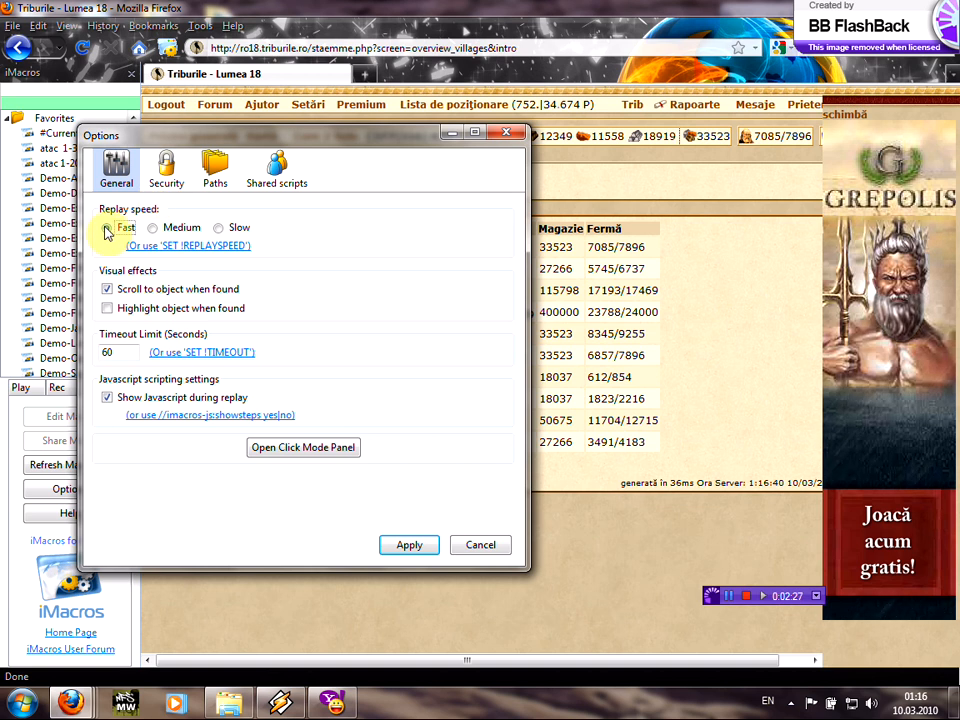
pyautogui.click(107, 227)
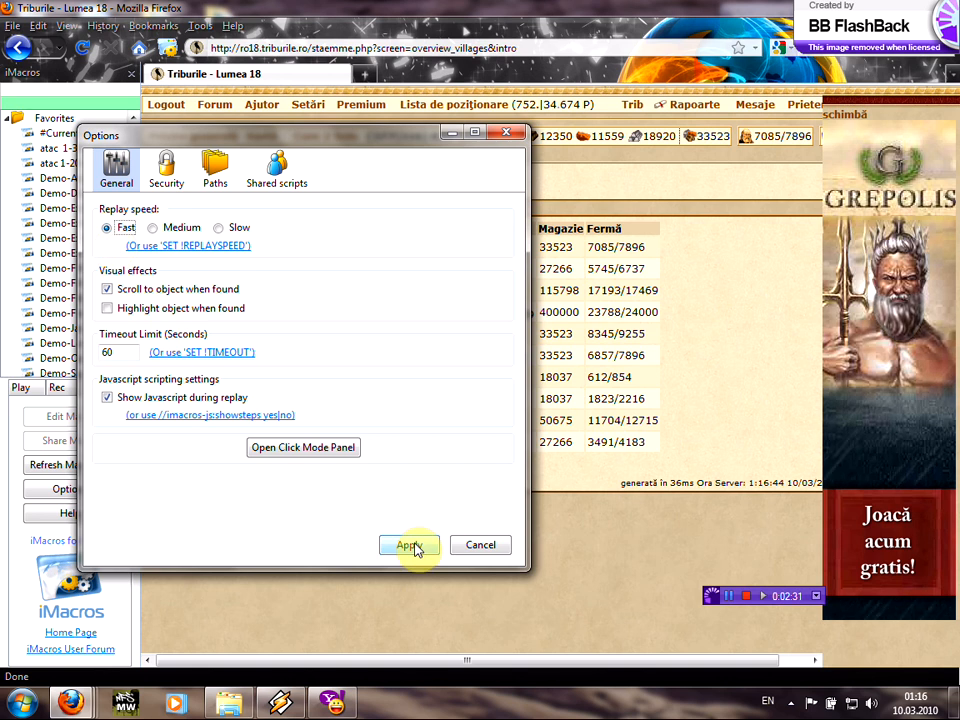
pyautogui.click(408, 545)
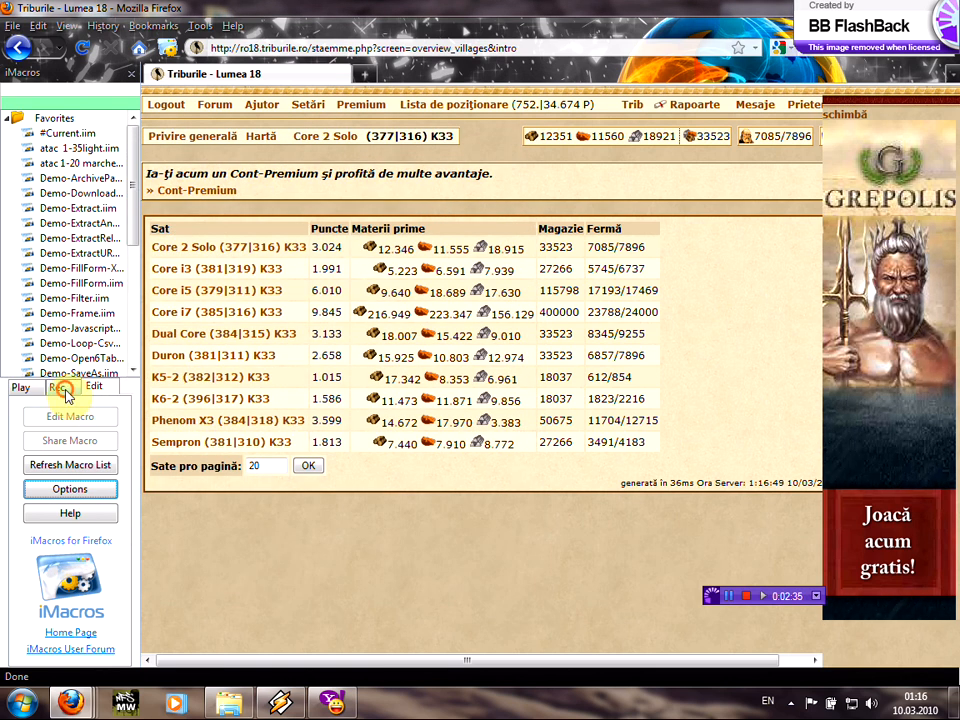
# - Keep 'Select the best click mode automatically' in the iMacros Click Mode settings
pyautogui.click(59, 386)
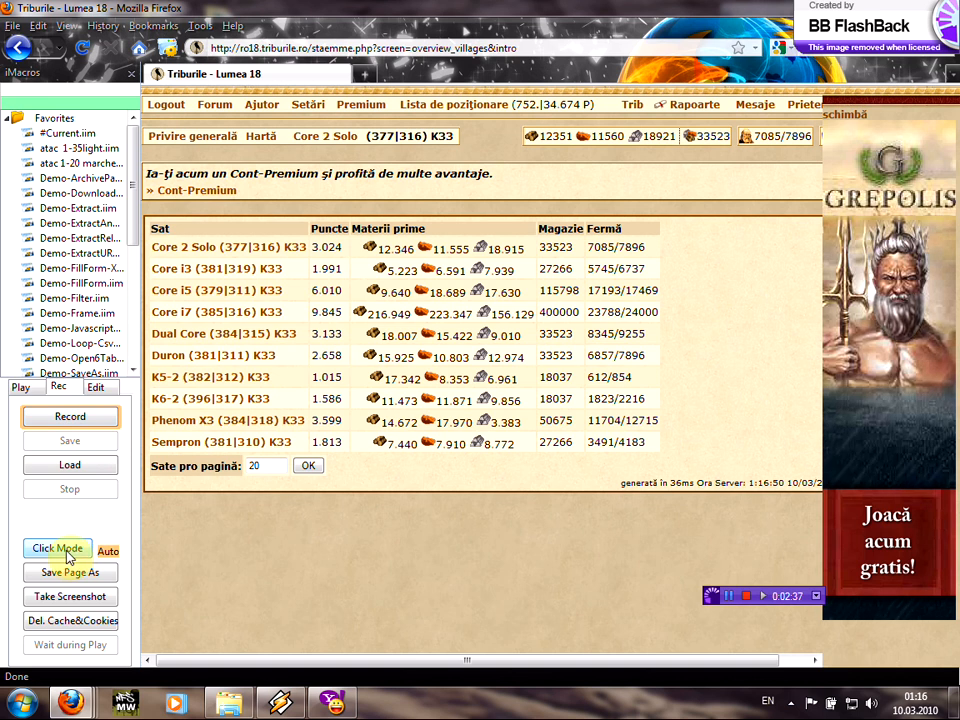
pyautogui.click(56, 548)
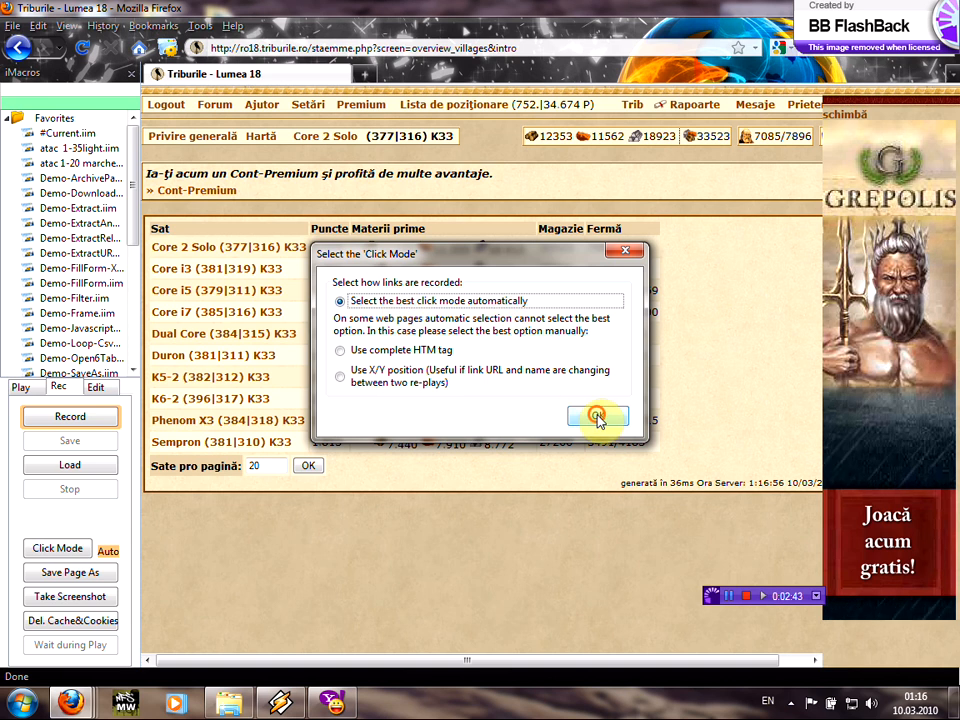
pyautogui.click(598, 416)
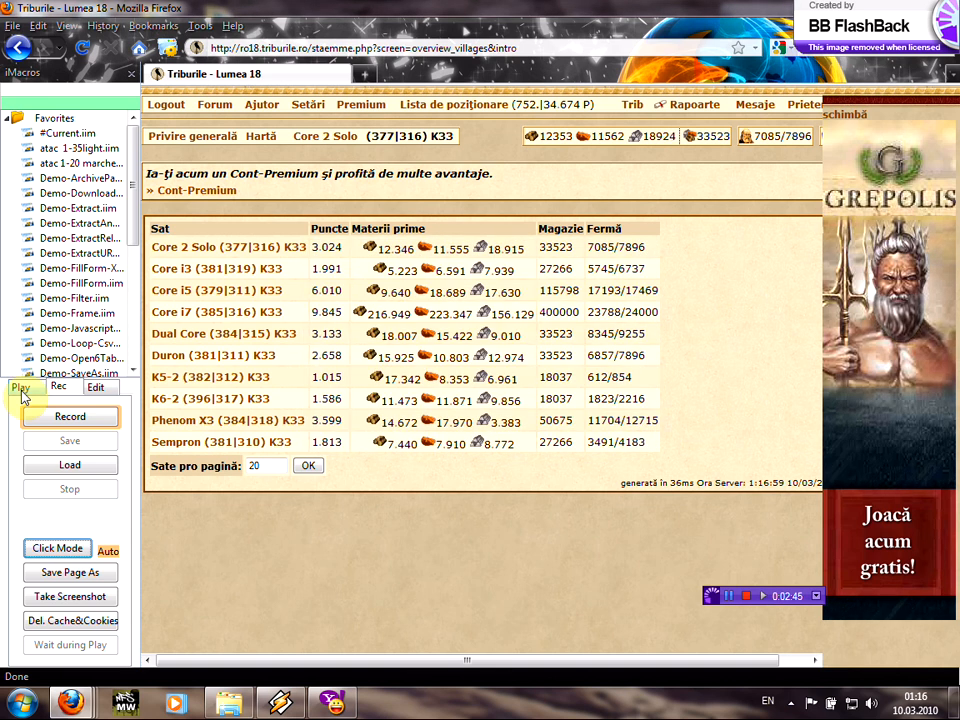
# - From the map around Core i5, open barbarian village 381|308 in a new tab
pyautogui.click(21, 387)
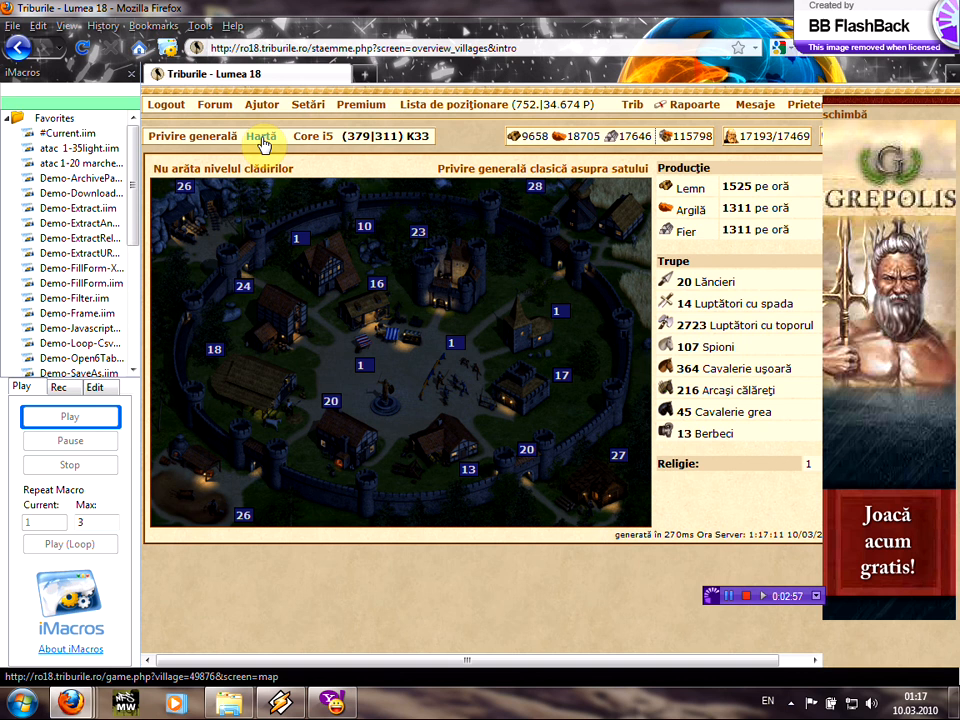
pyautogui.click(261, 136)
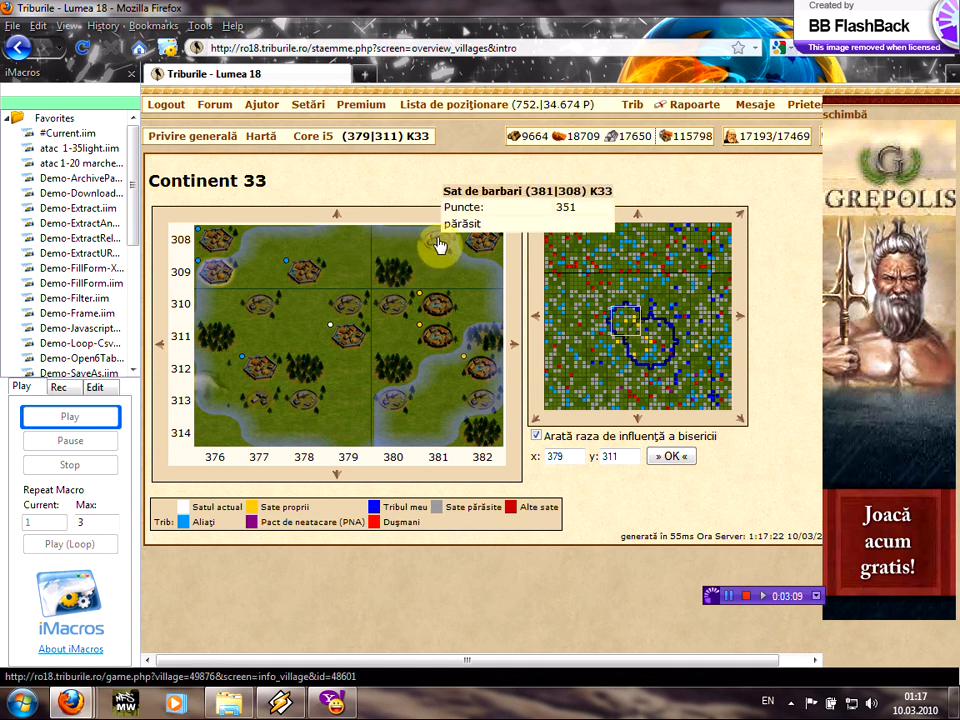
pyautogui.click(270, 308)
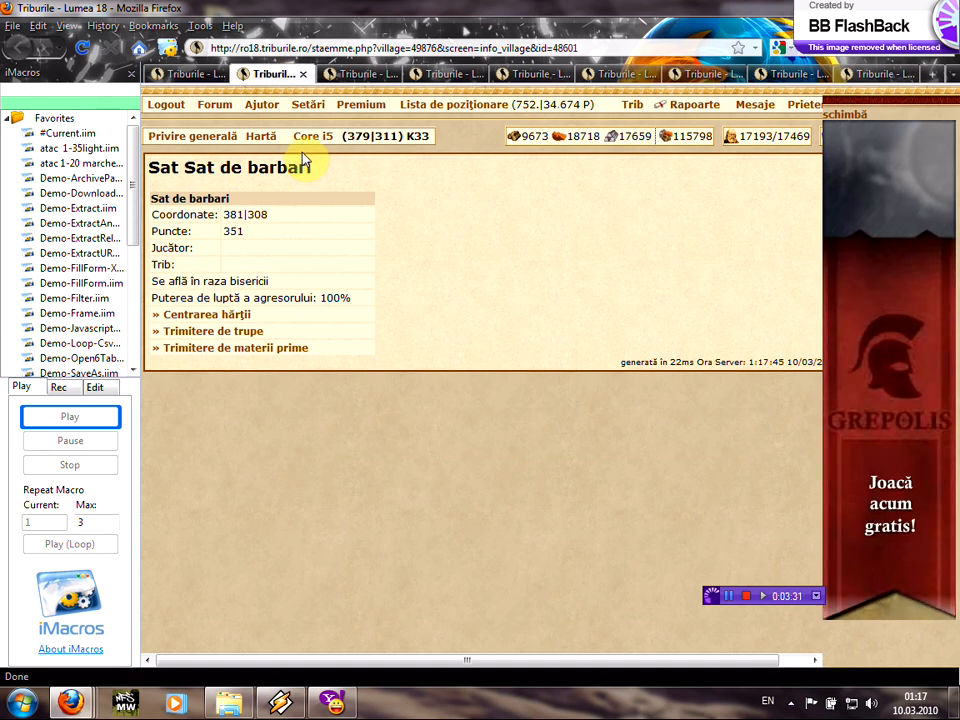
pyautogui.moveTo(293, 240)
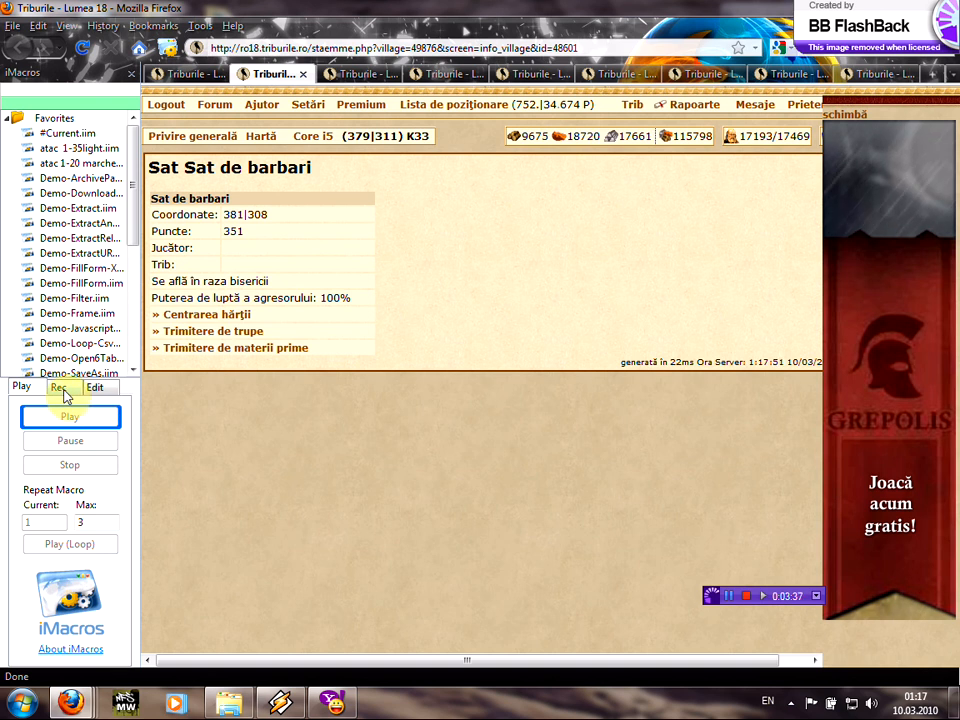
# - Begin recording a new iMacros macro from the Rec tab
pyautogui.click(59, 387)
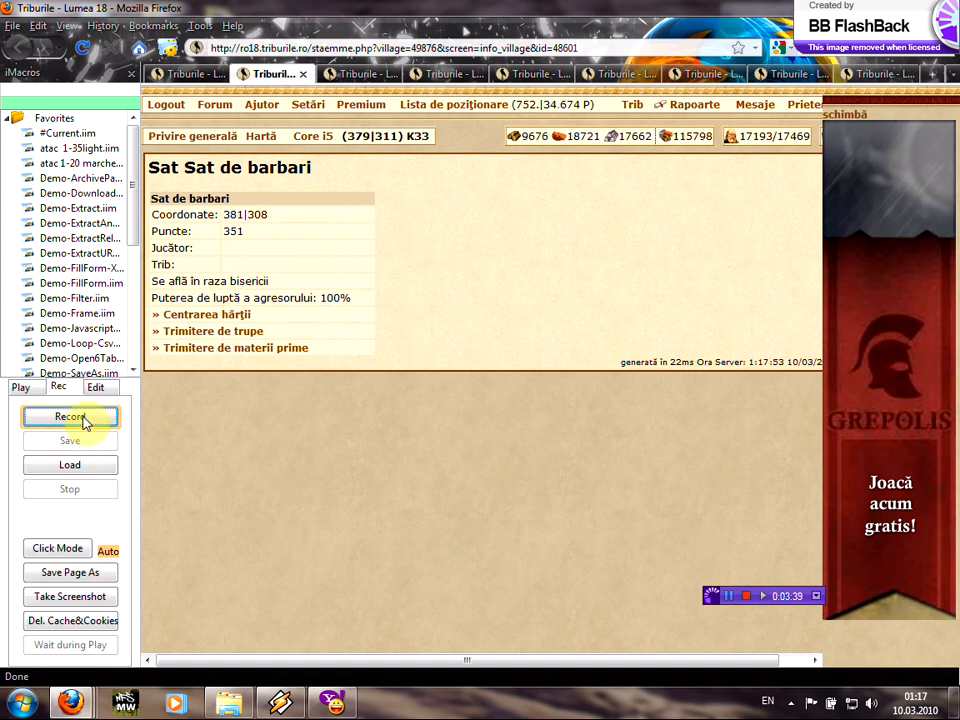
pyautogui.click(69, 416)
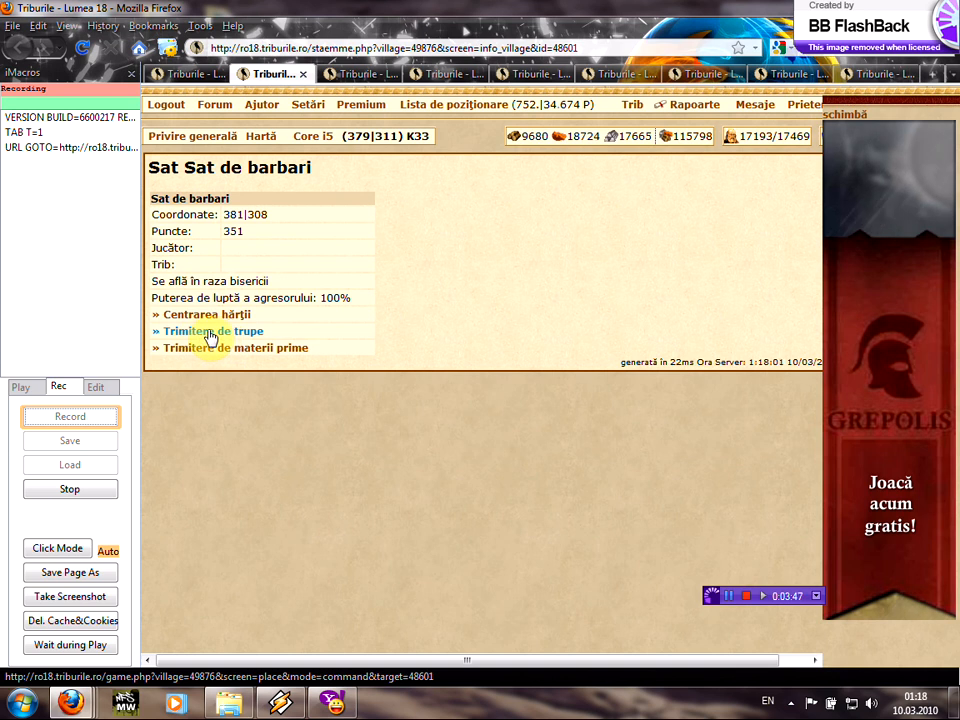
# - Attack 381|308 with 1 spy, 35 light cavalry, 15 mounted archers, then stop recording
pyautogui.click(211, 331)
pyautogui.write('1')
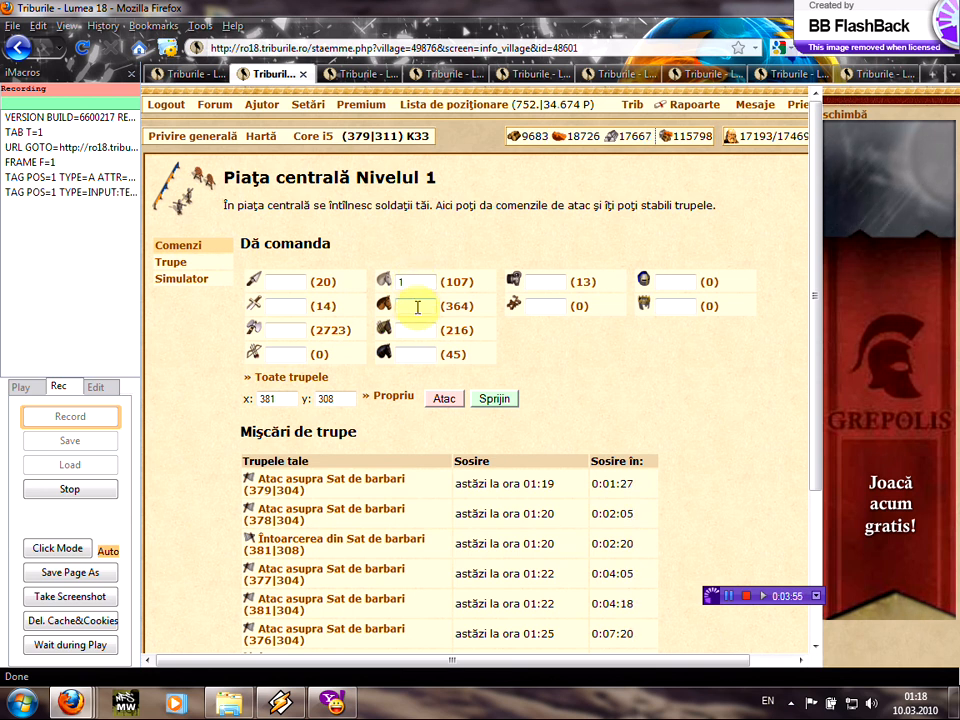
pyautogui.write('35')
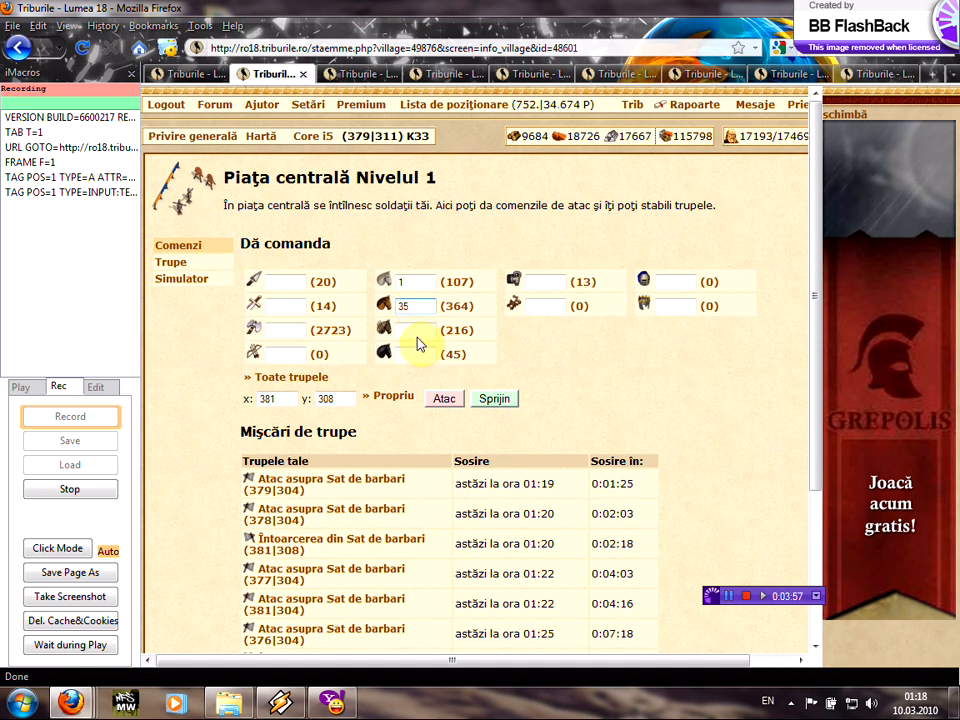
pyautogui.write('15')
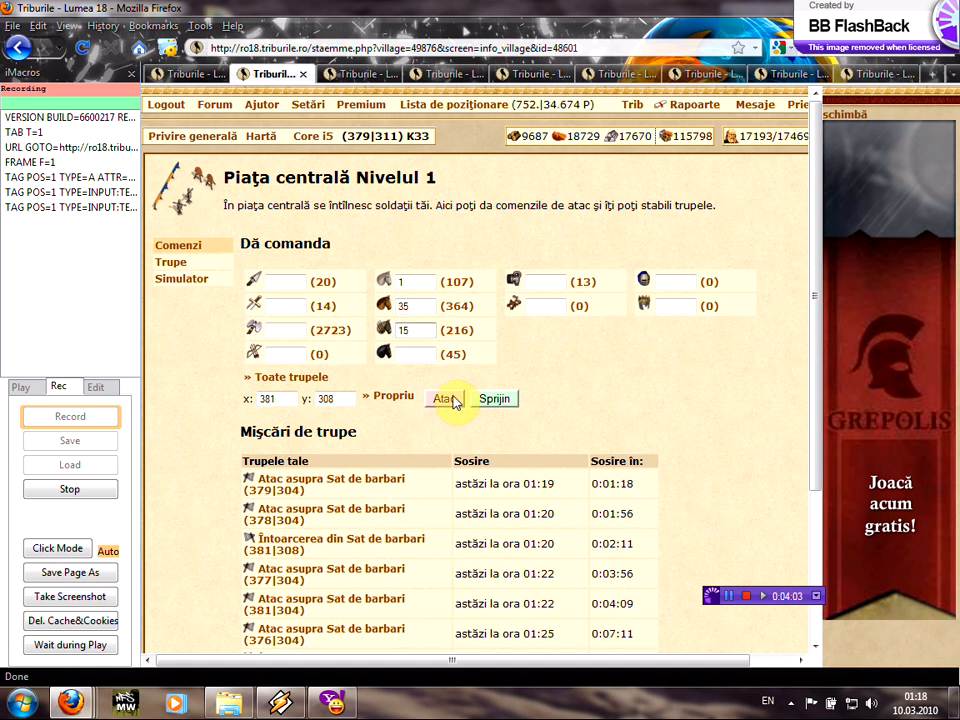
pyautogui.click(441, 398)
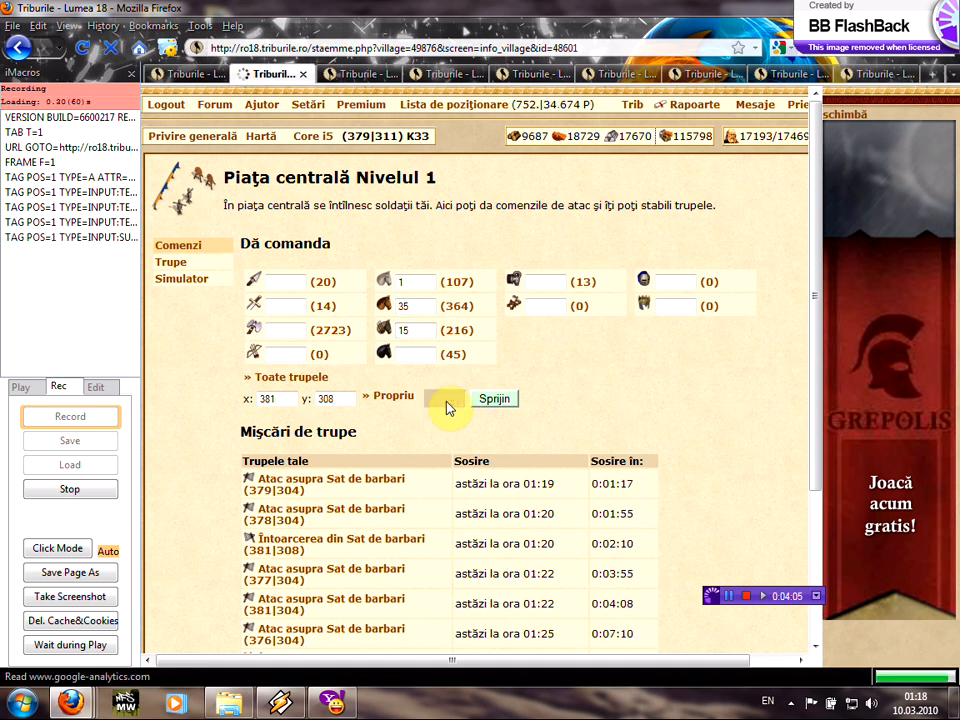
pyautogui.click(447, 398)
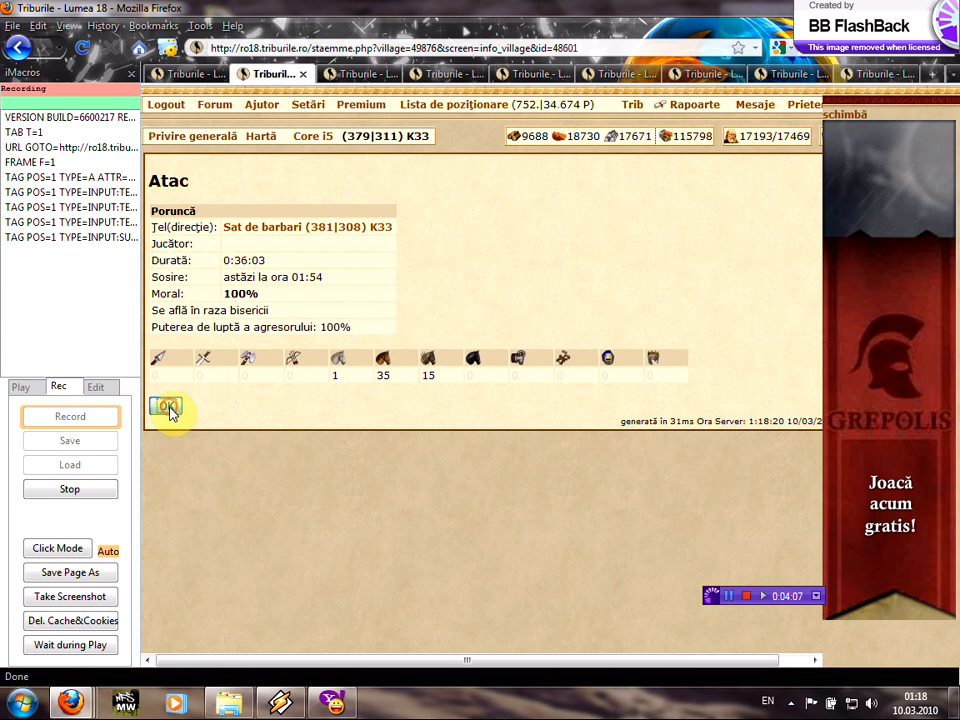
pyautogui.click(165, 405)
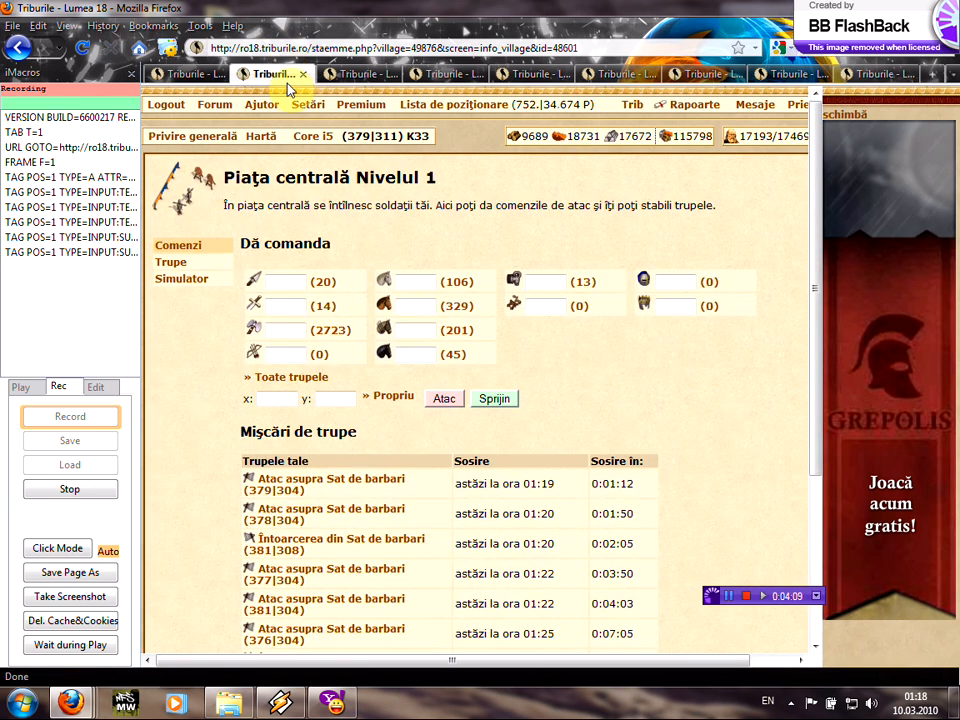
pyautogui.moveTo(304, 76)
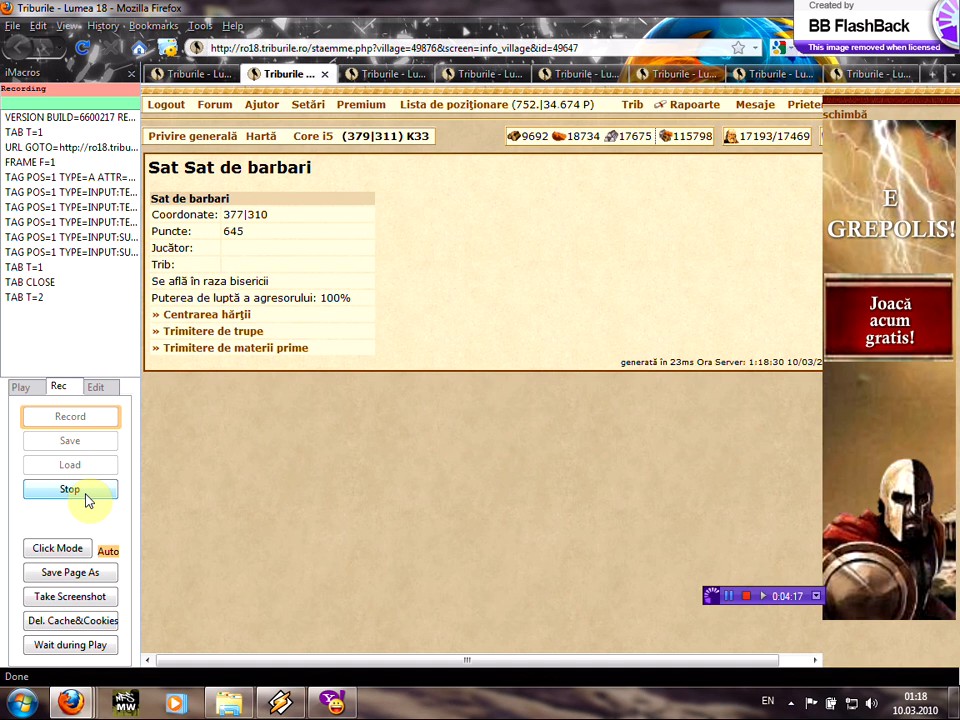
pyautogui.click(70, 489)
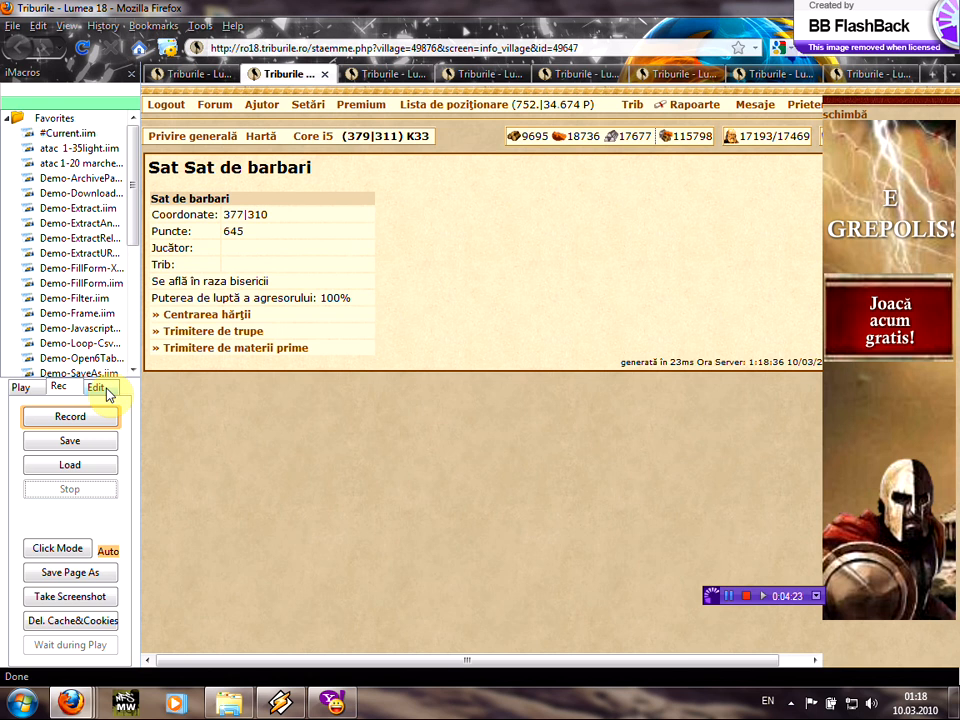
# - Open the freshly recorded macro in the iMacros editor from the Edit tab
pyautogui.click(95, 387)
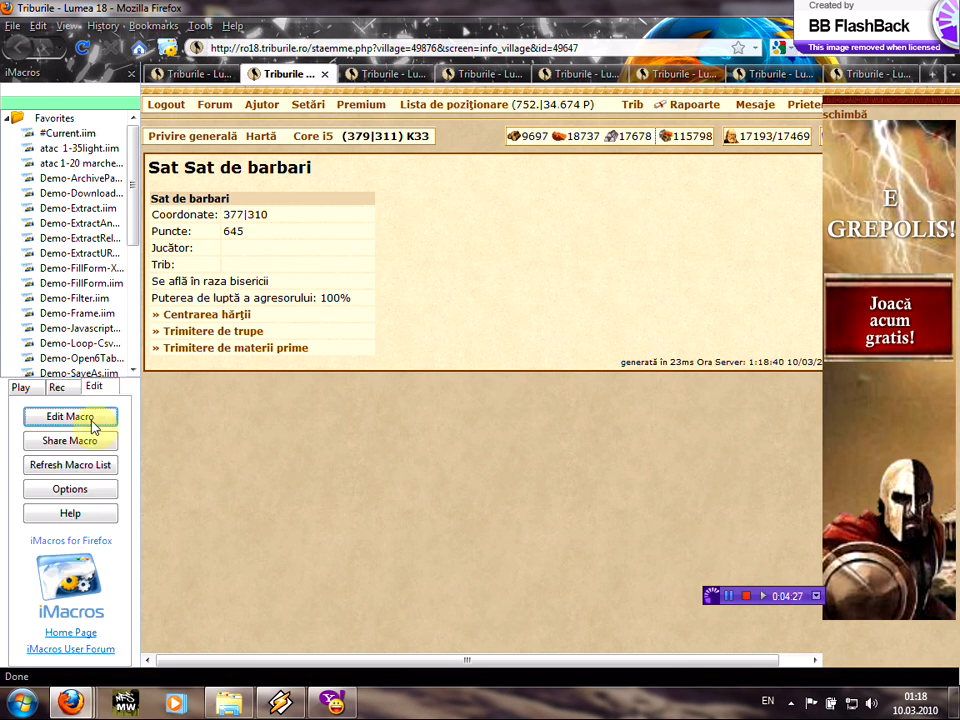
pyautogui.click(70, 416)
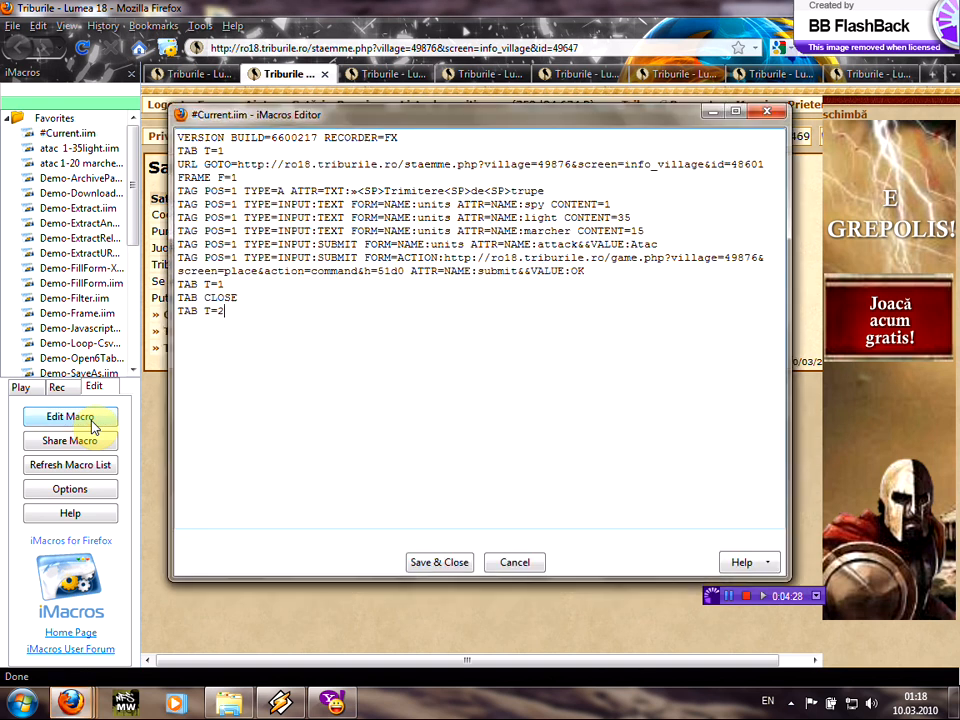
# - Delete the TAB T=1, URL GOTO and TAB T=2 lines, then save the macro
pyautogui.click(70, 416)
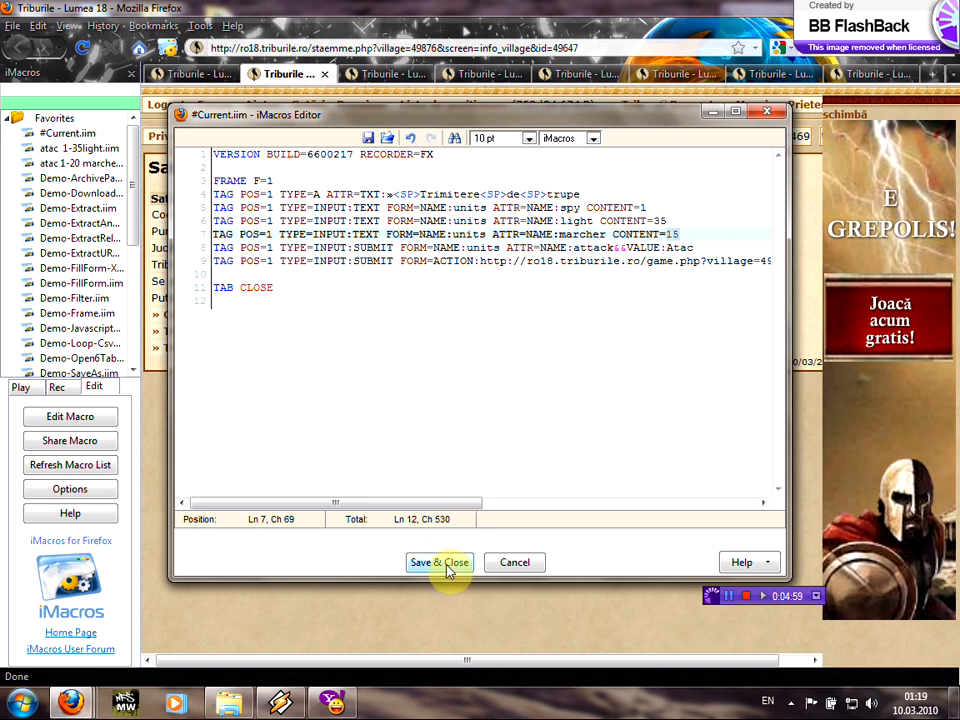
pyautogui.click(438, 562)
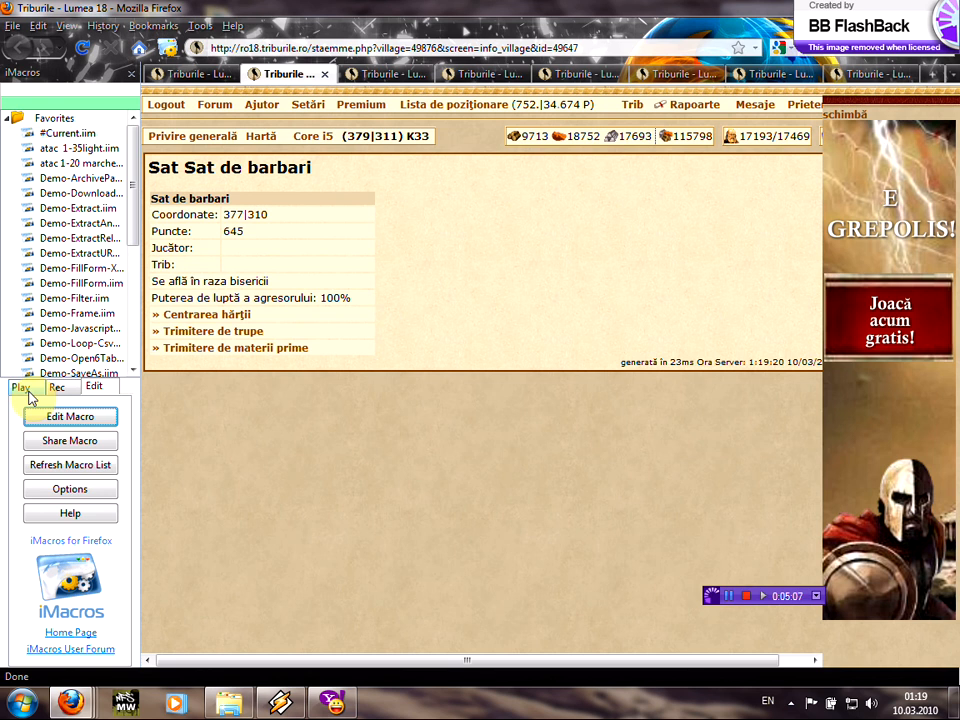
# - Set Repeat Macro Max to 10 and start the macro in loop mode
pyautogui.click(21, 387)
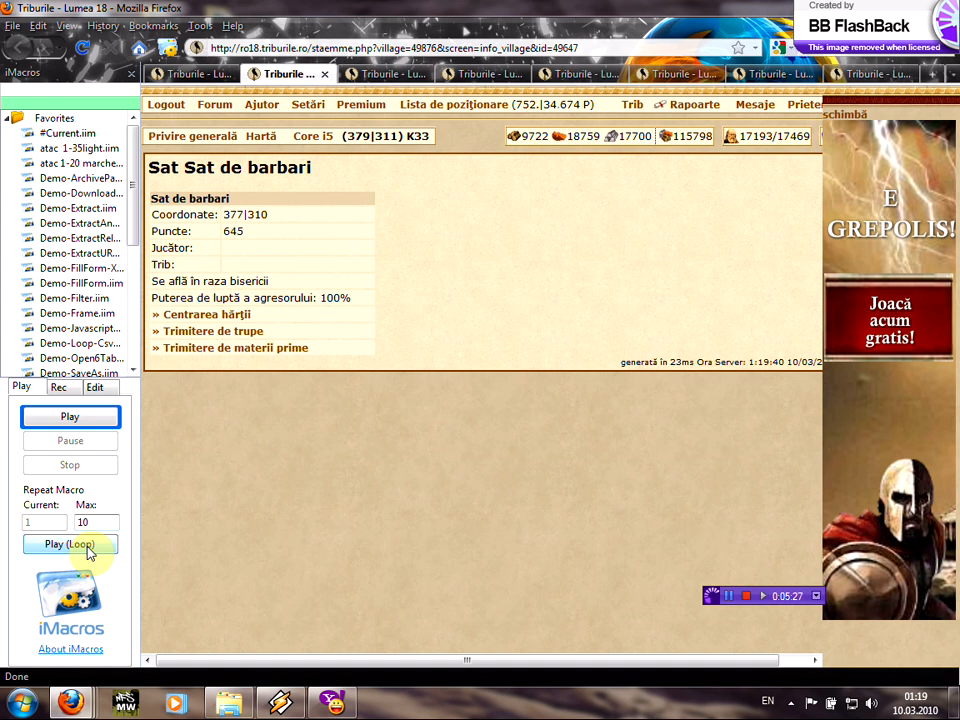
pyautogui.click(70, 544)
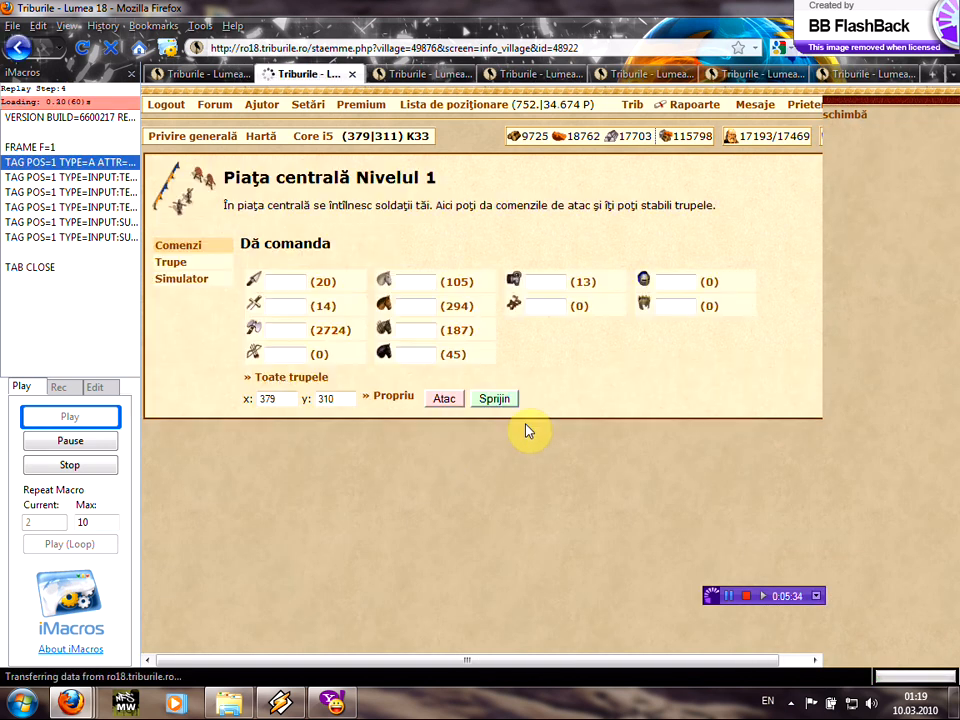
# - Let the loop send attacks from the remaining barbarian village tabs until it errors
pyautogui.click(443, 398)
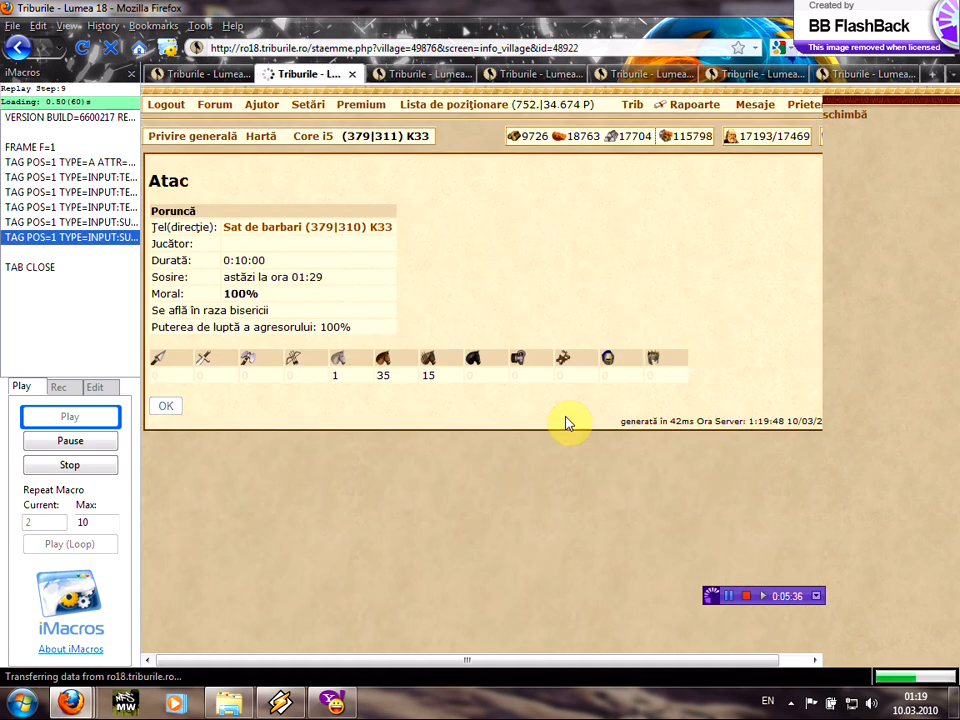
pyautogui.click(165, 405)
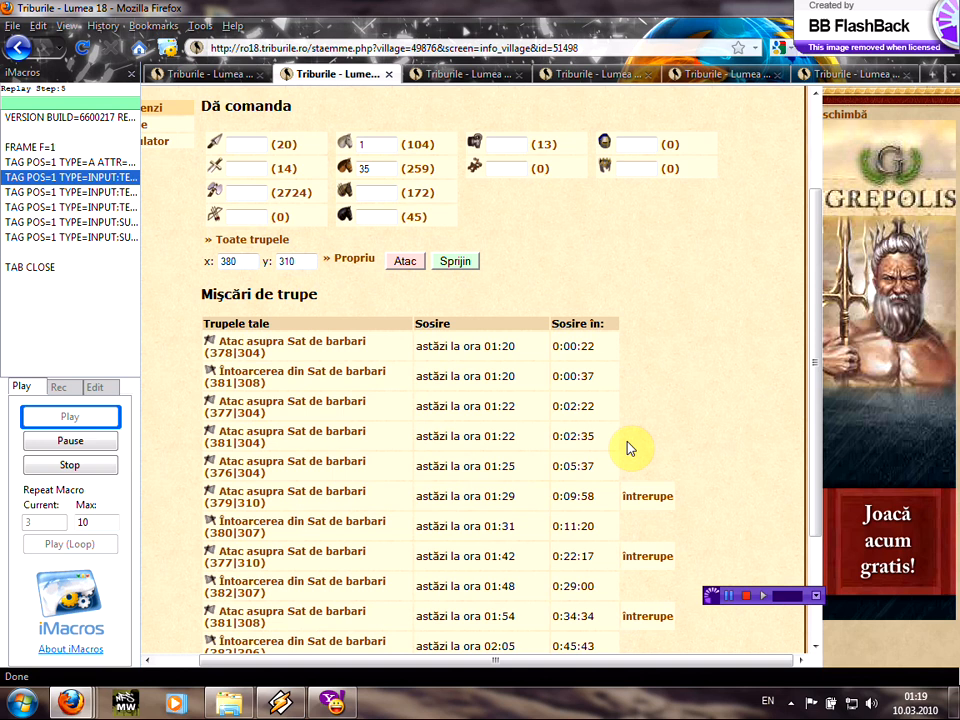
pyautogui.click(405, 261)
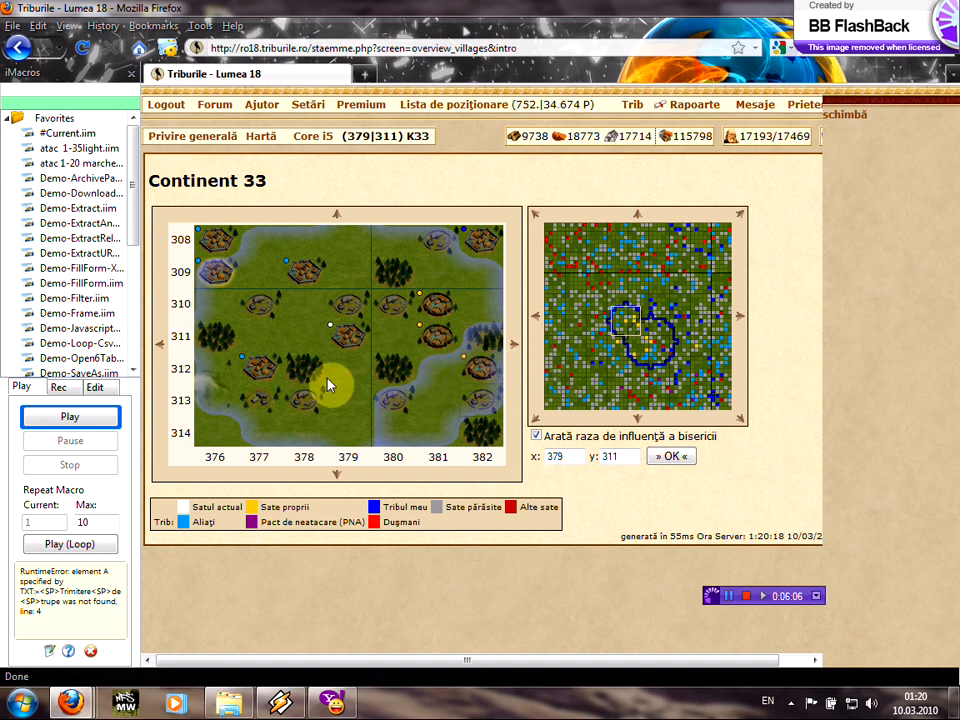
pyautogui.moveTo(348, 340)
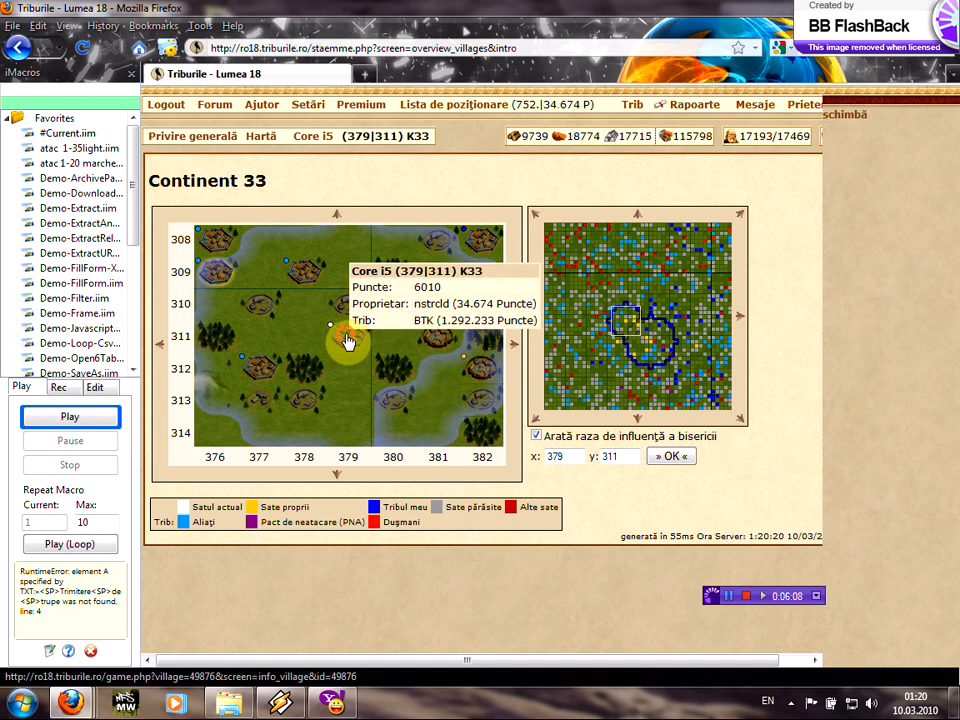
# - Open Core i5's central square and scroll the Mișcări de trupe list of sent attacks
pyautogui.click(348, 337)
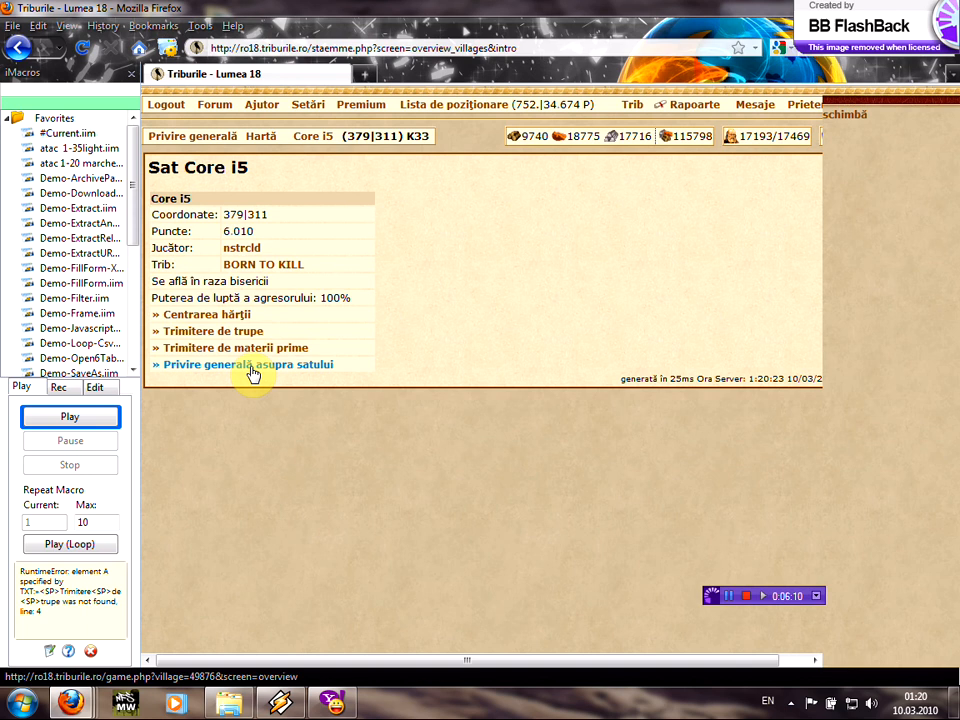
pyautogui.click(248, 364)
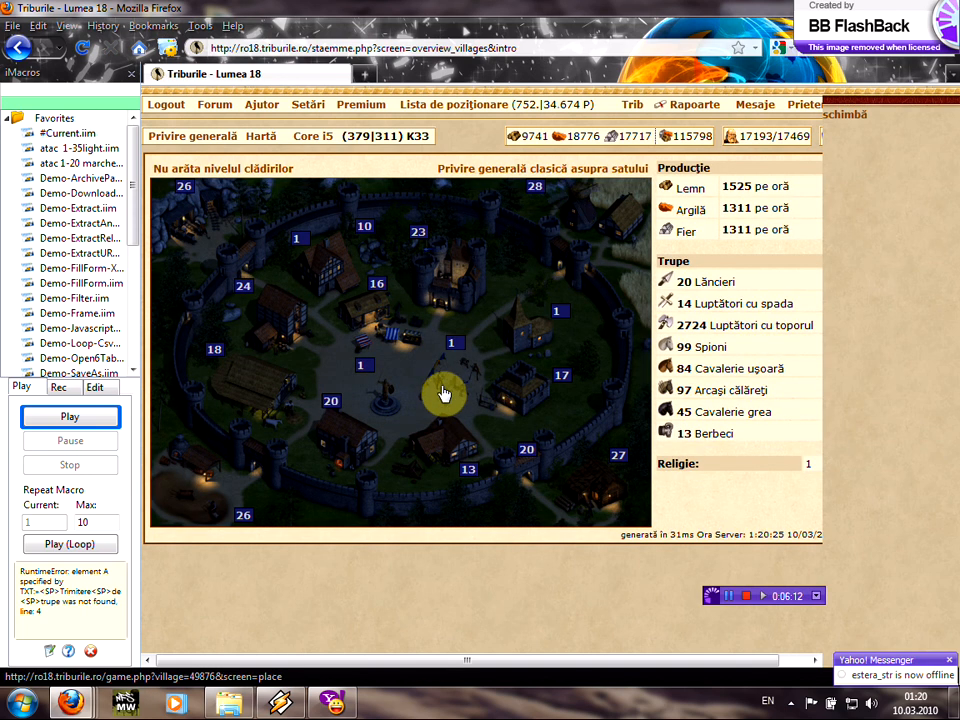
pyautogui.click(443, 393)
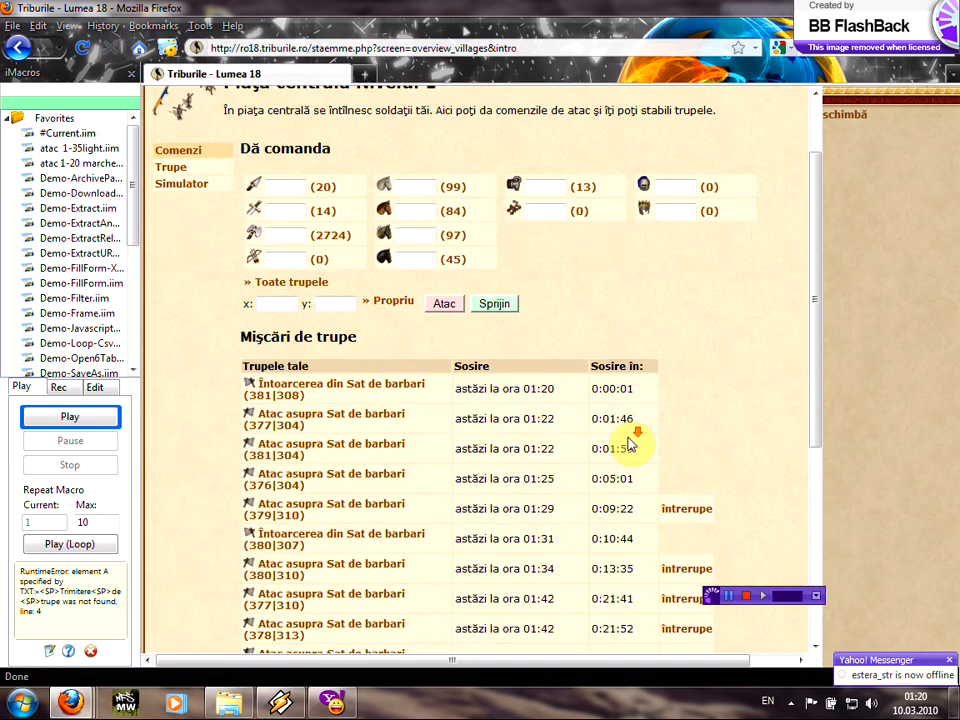
pyautogui.scroll(-3)
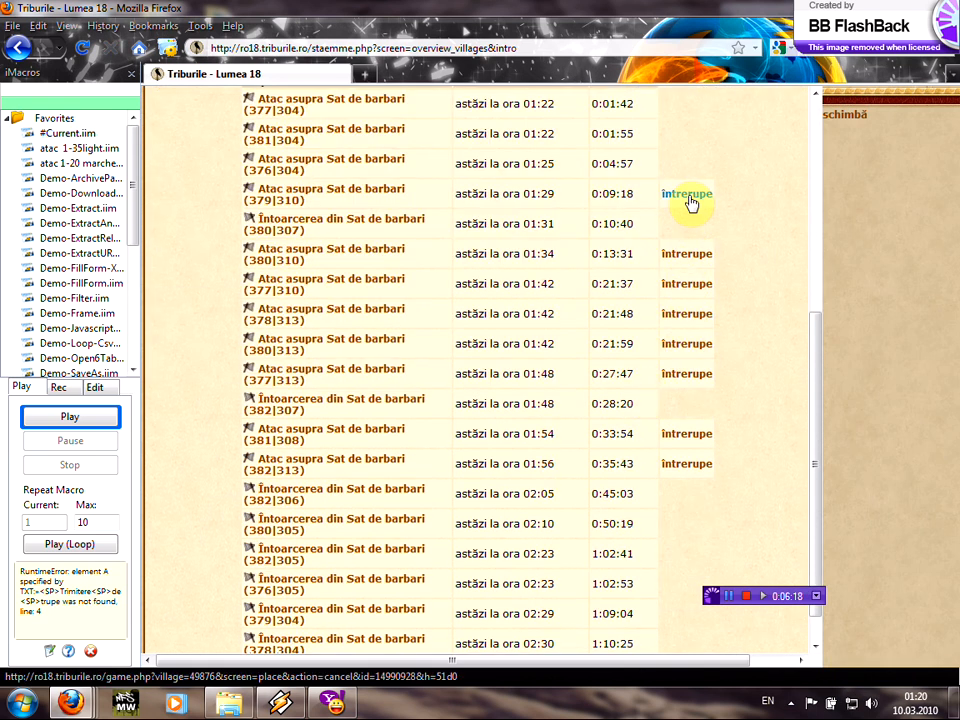
pyautogui.moveTo(686, 463)
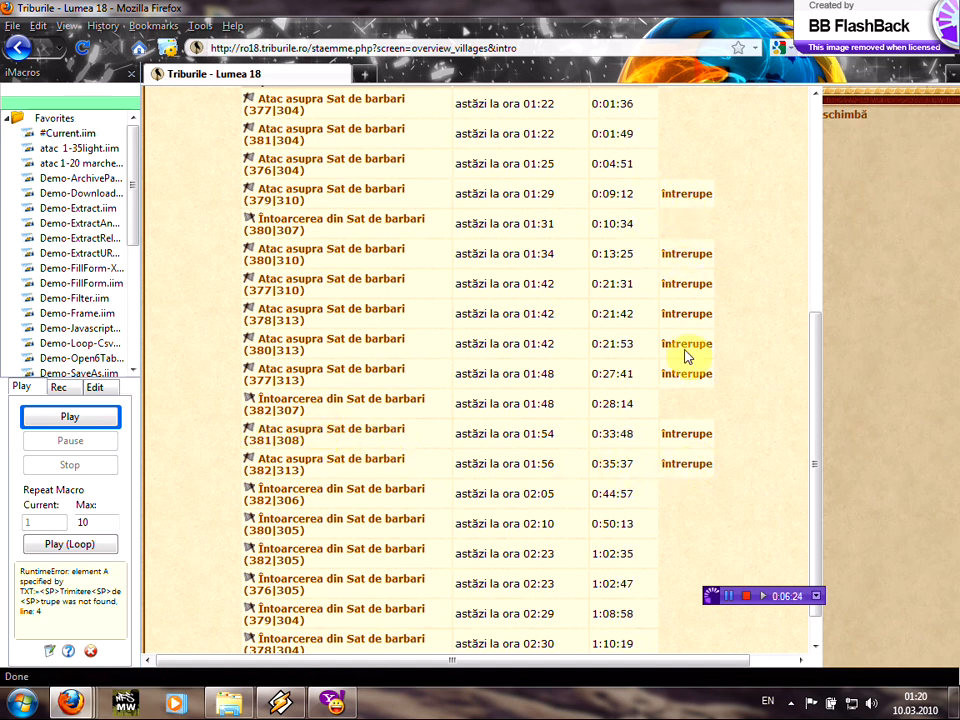
pyautogui.moveTo(225, 375)
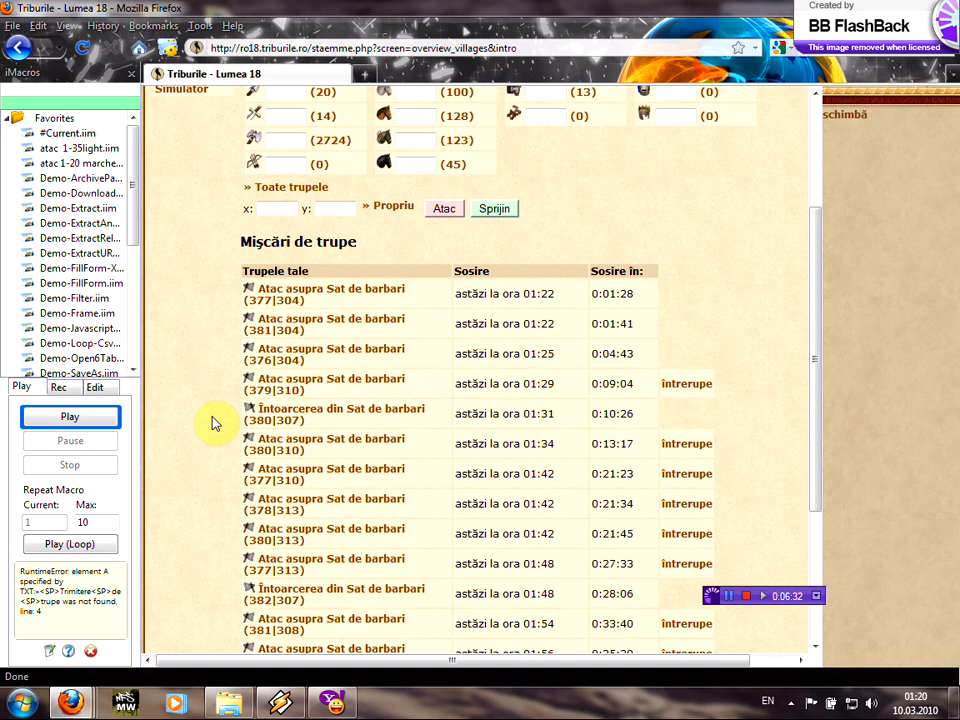
pyautogui.scroll(-3)
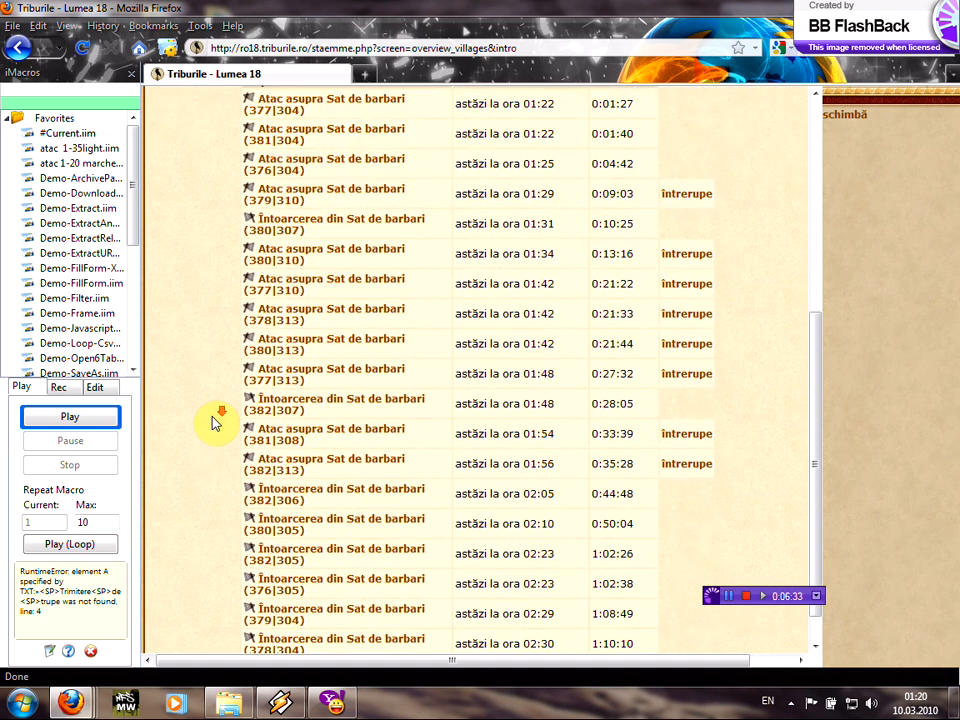